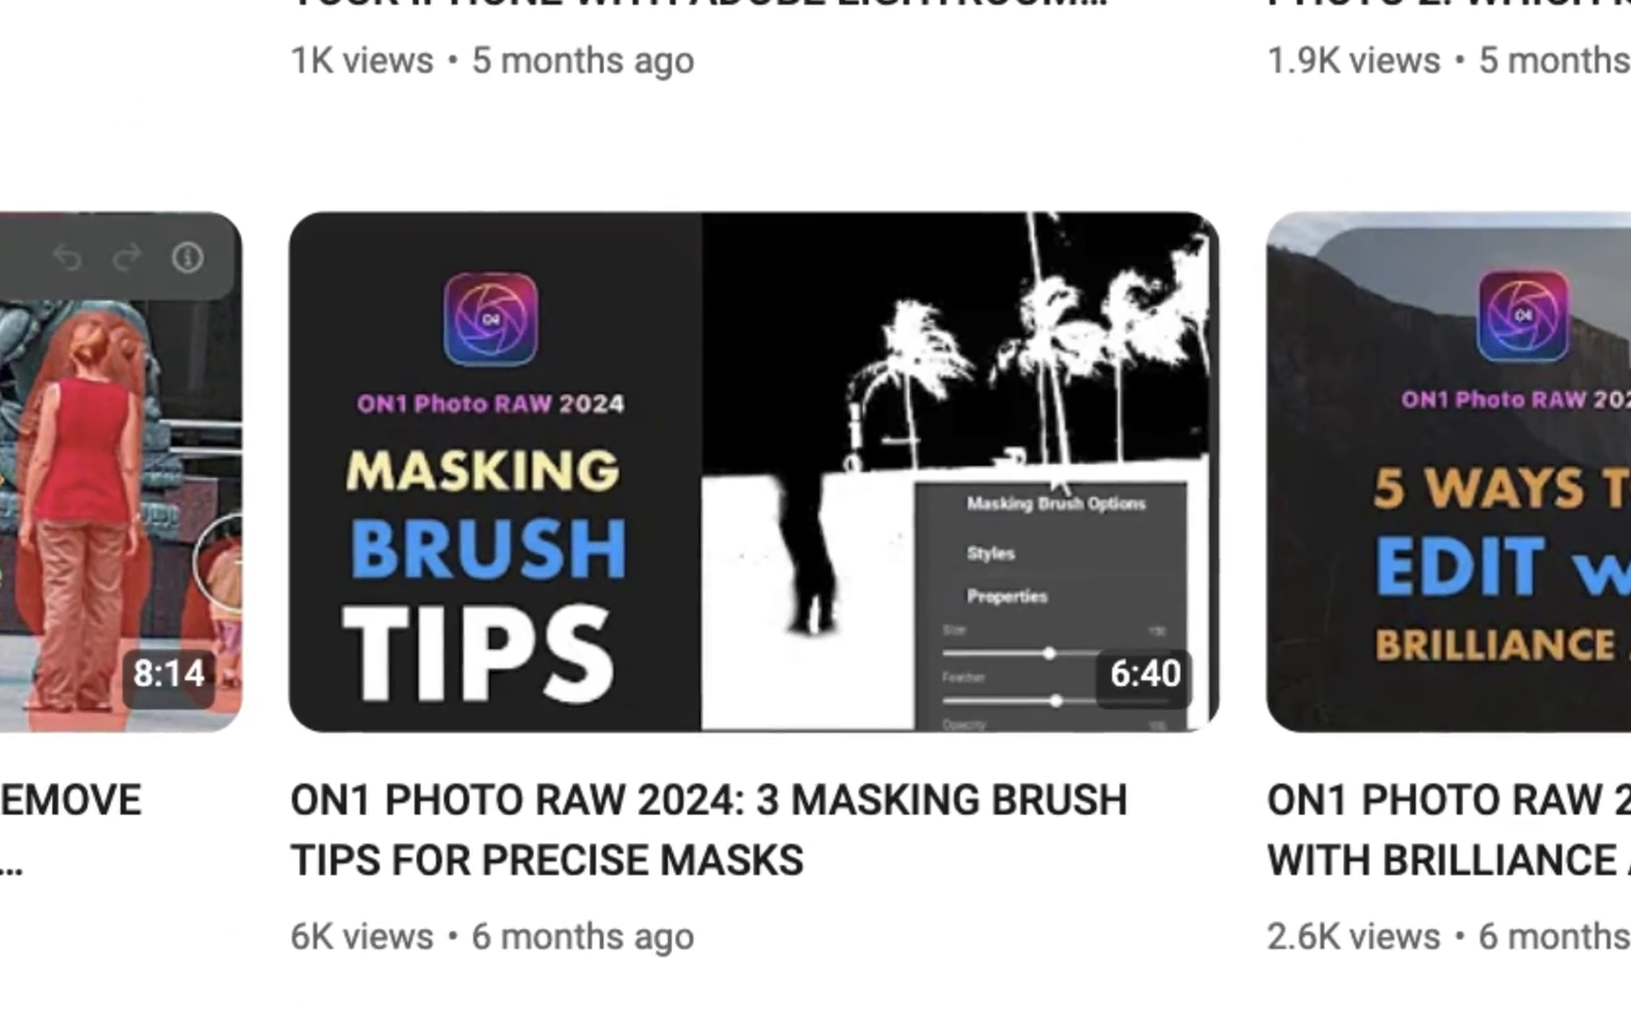
Step: Add a local adjustment to the rock island photo and raise its Shadows to 100
{"action": "scroll", "scroll_direction": "down", "scroll_amount": 3}
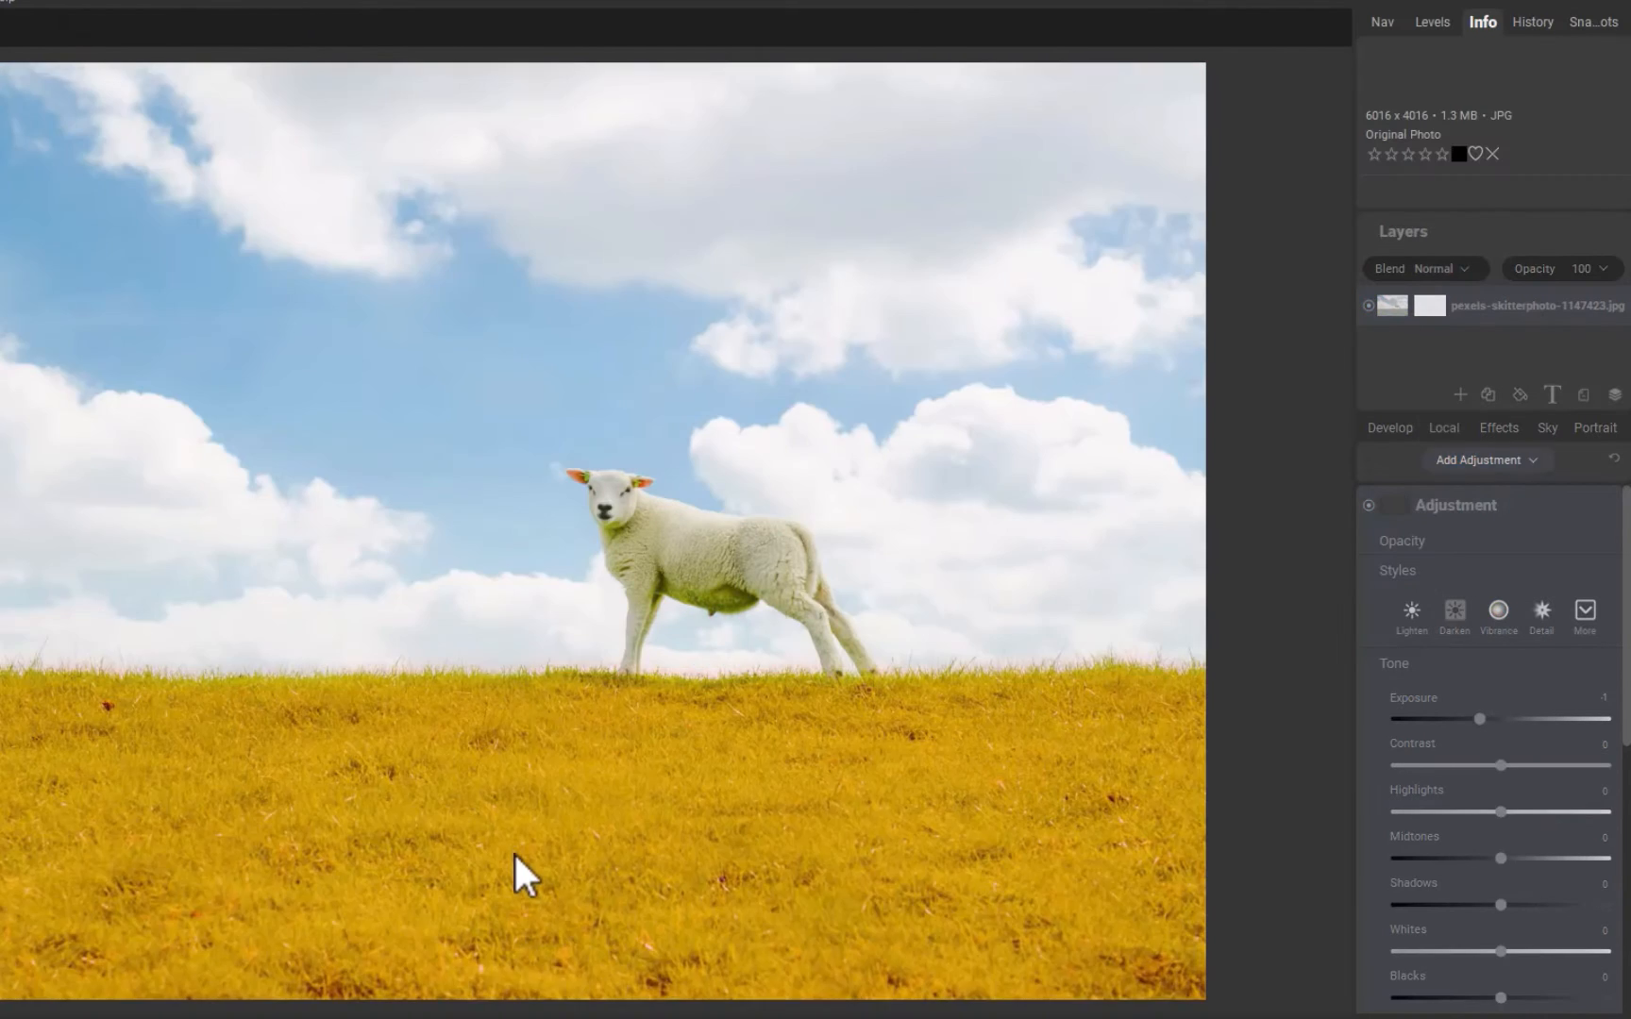
{"action": "left_click", "coordinate": [159, 23]}
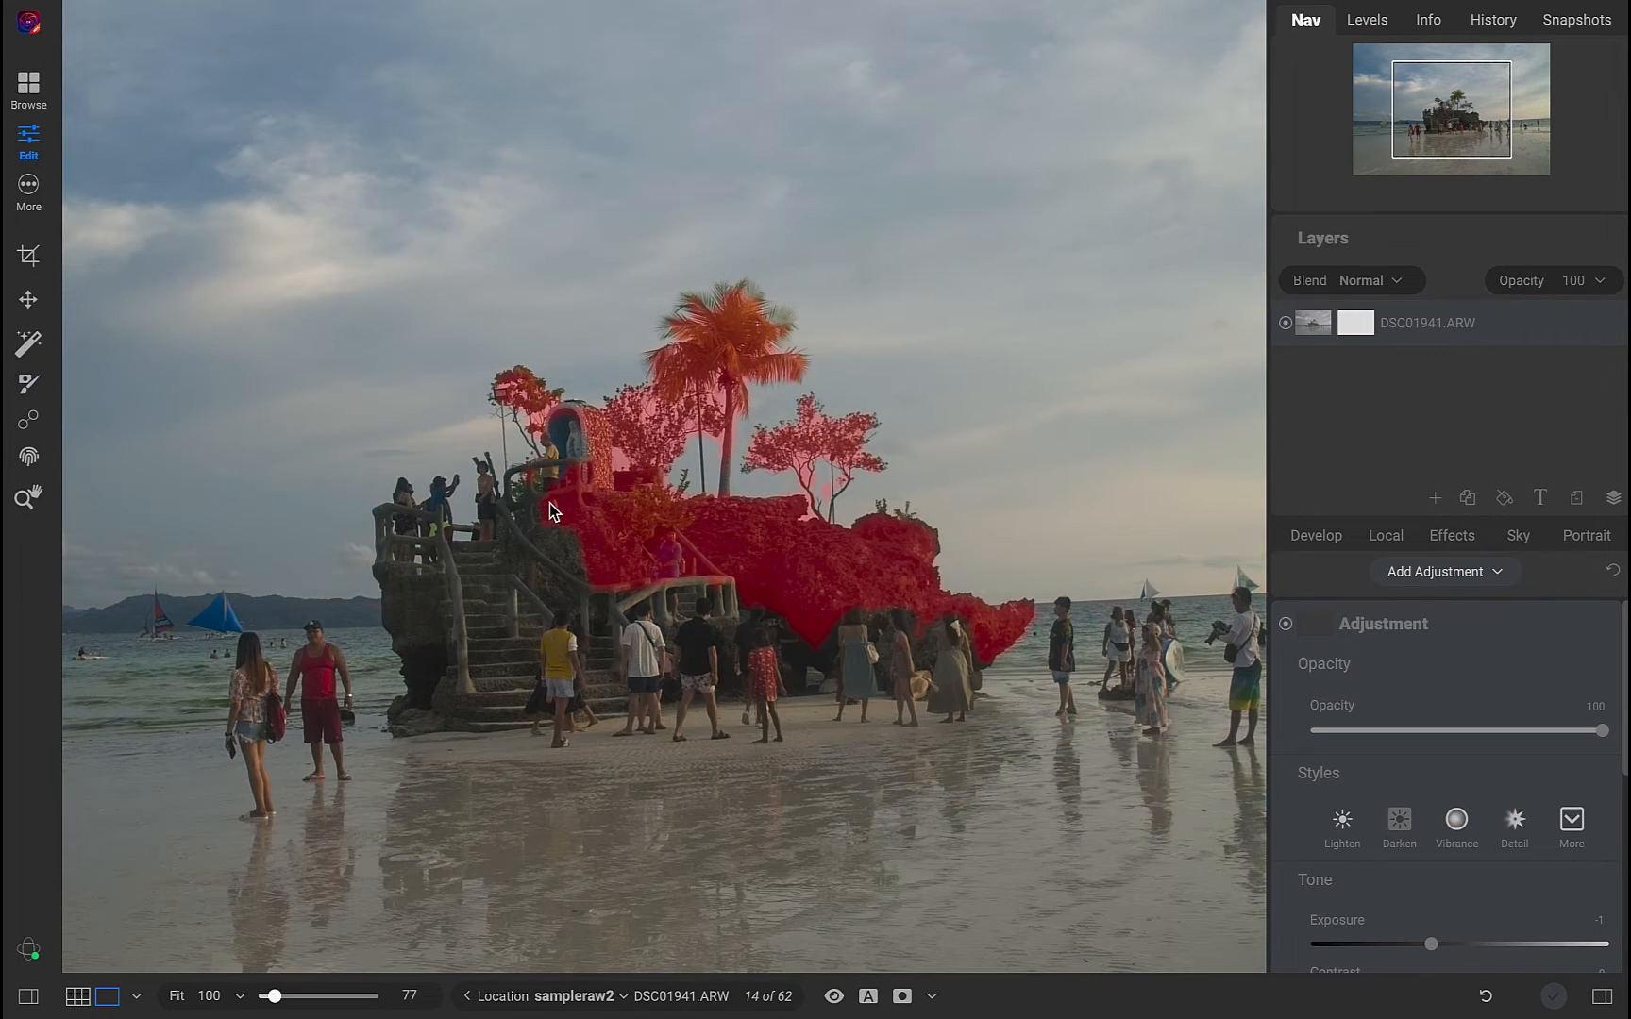
{"action": "left_click", "coordinate": [1384, 535]}
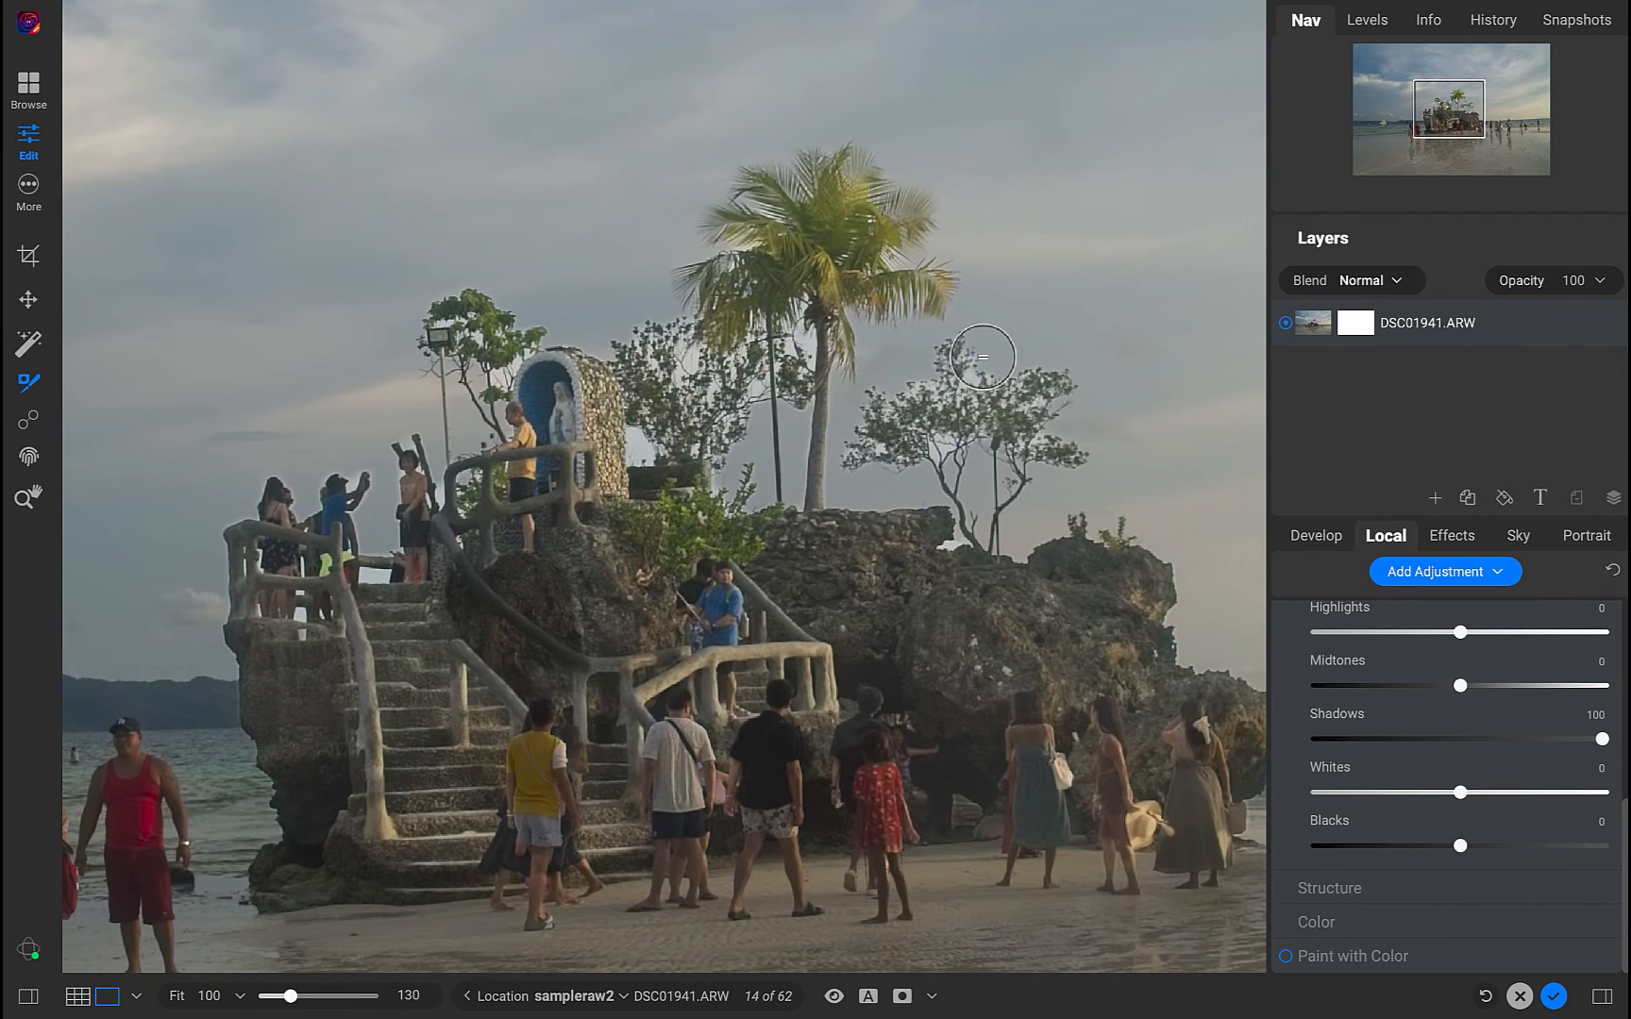
{"action": "left_click", "coordinate": [900, 997]}
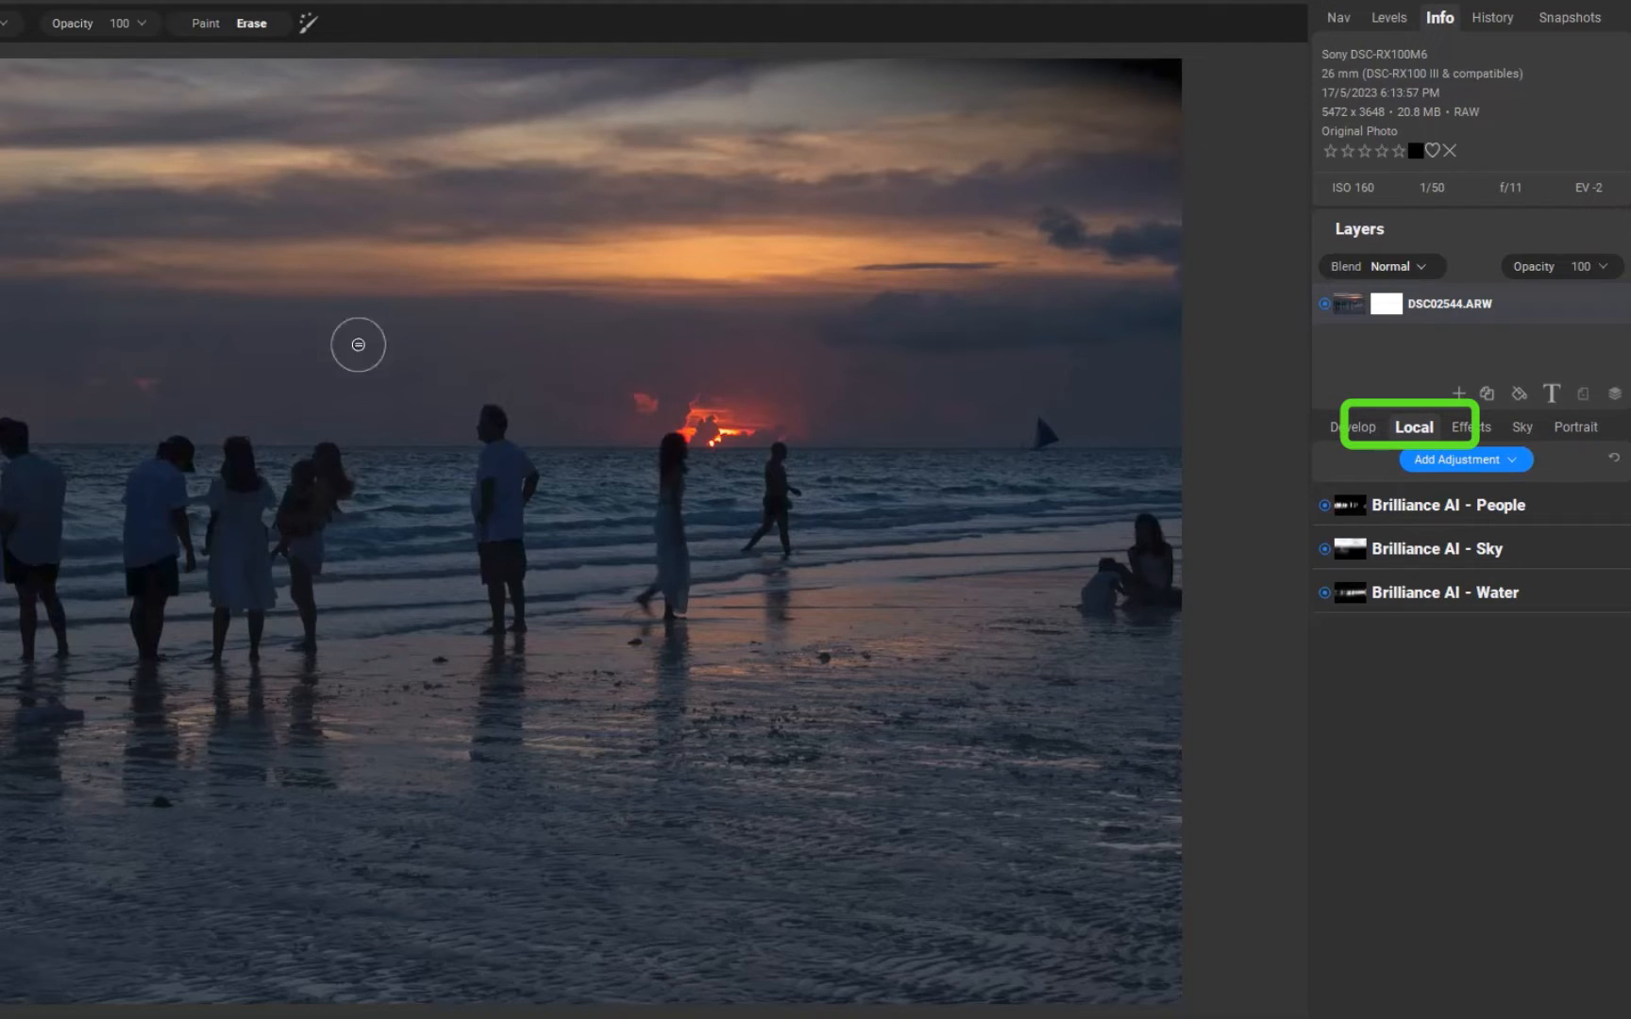
Step: Switch to Local adjustments and select the Masking Brush for the sunset beach photo
{"action": "left_click", "coordinate": [1463, 458]}
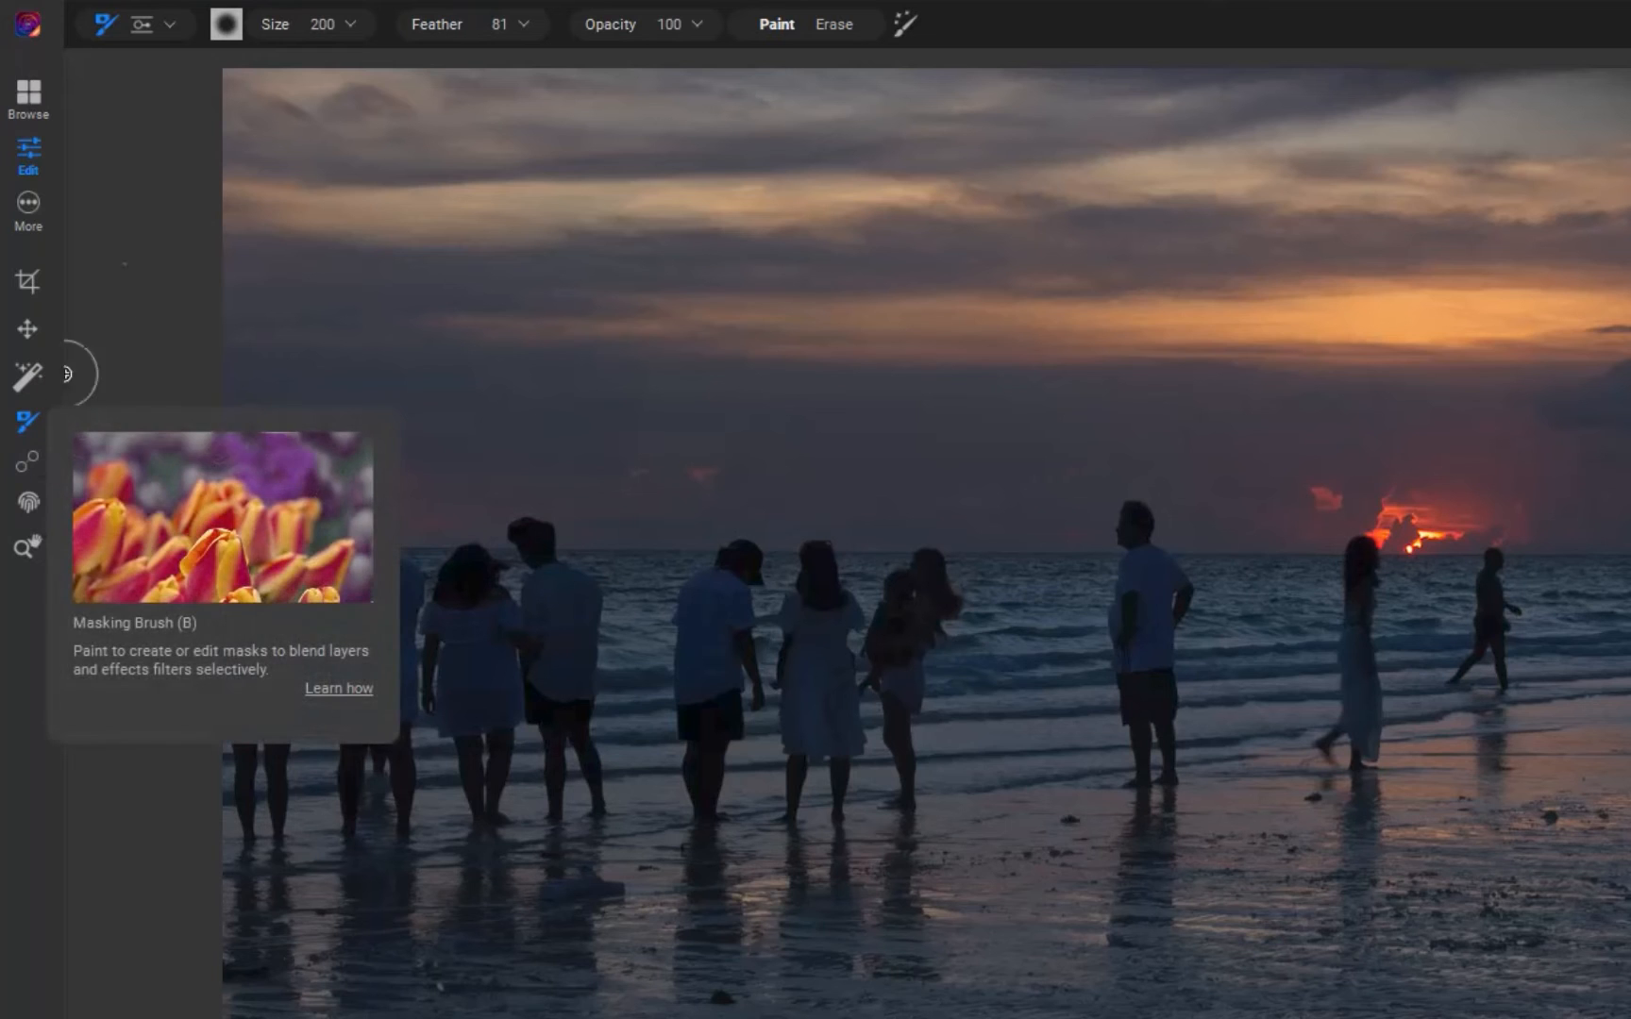
{"action": "left_click", "coordinate": [170, 25]}
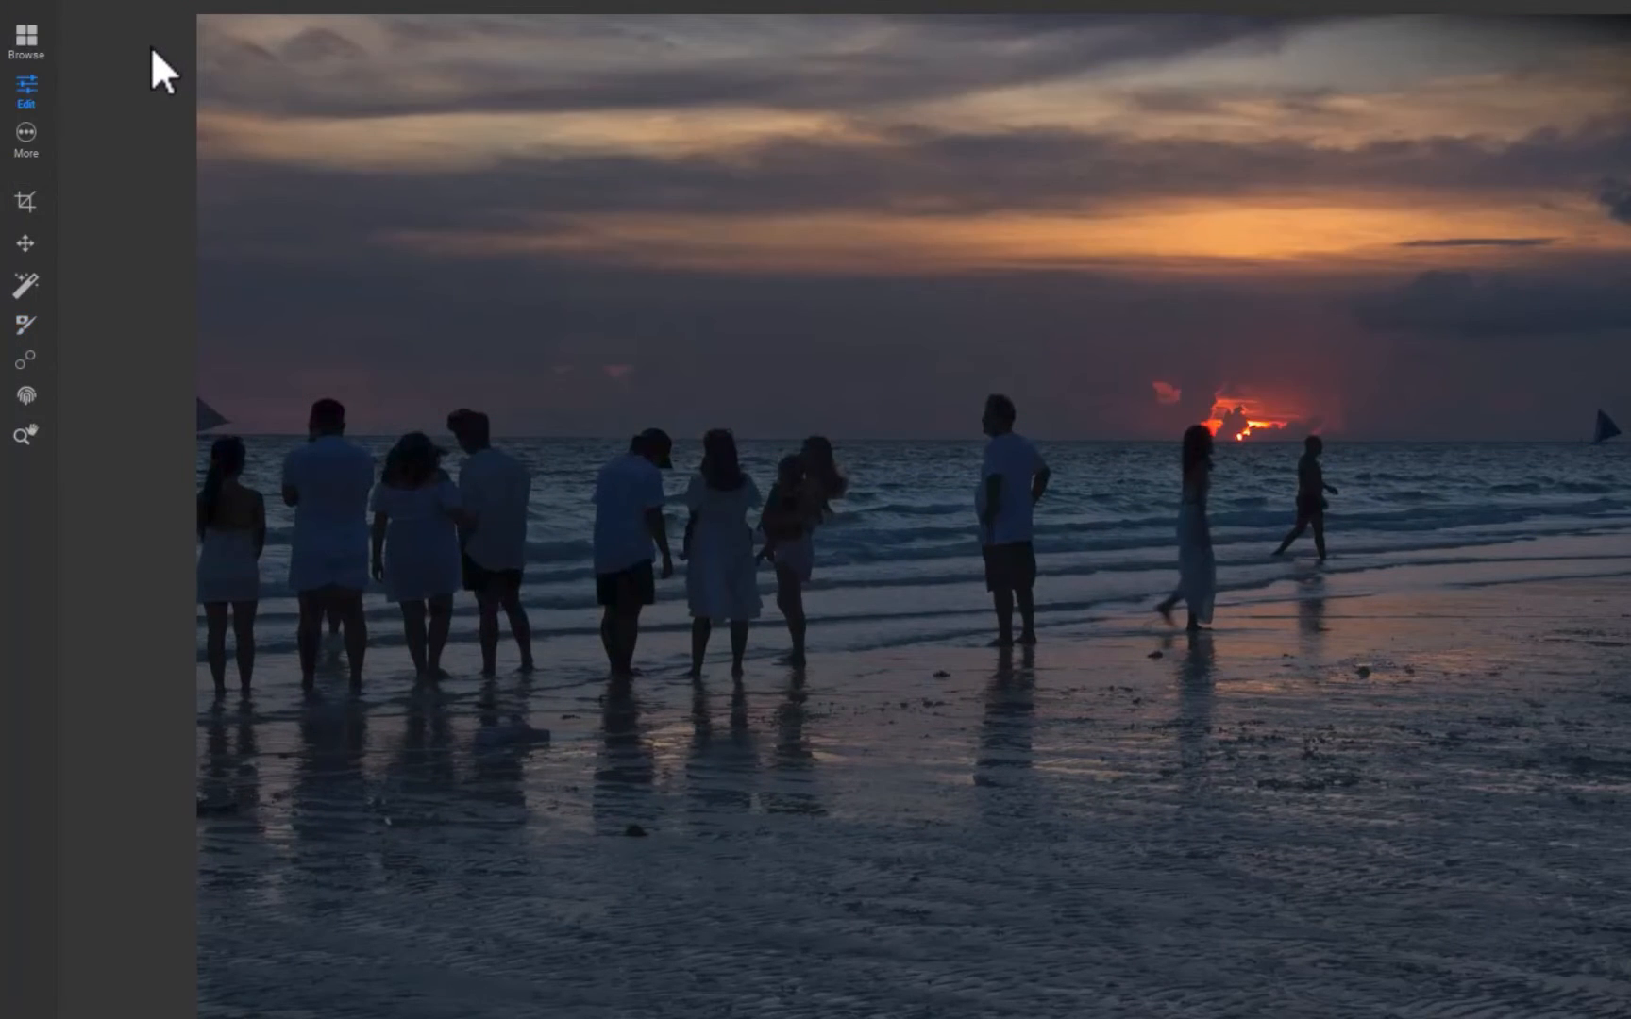
Step: Choose the Quick Mask AI tool to mark the people on the shore with keep strokes
{"action": "left_click", "coordinate": [232, 542]}
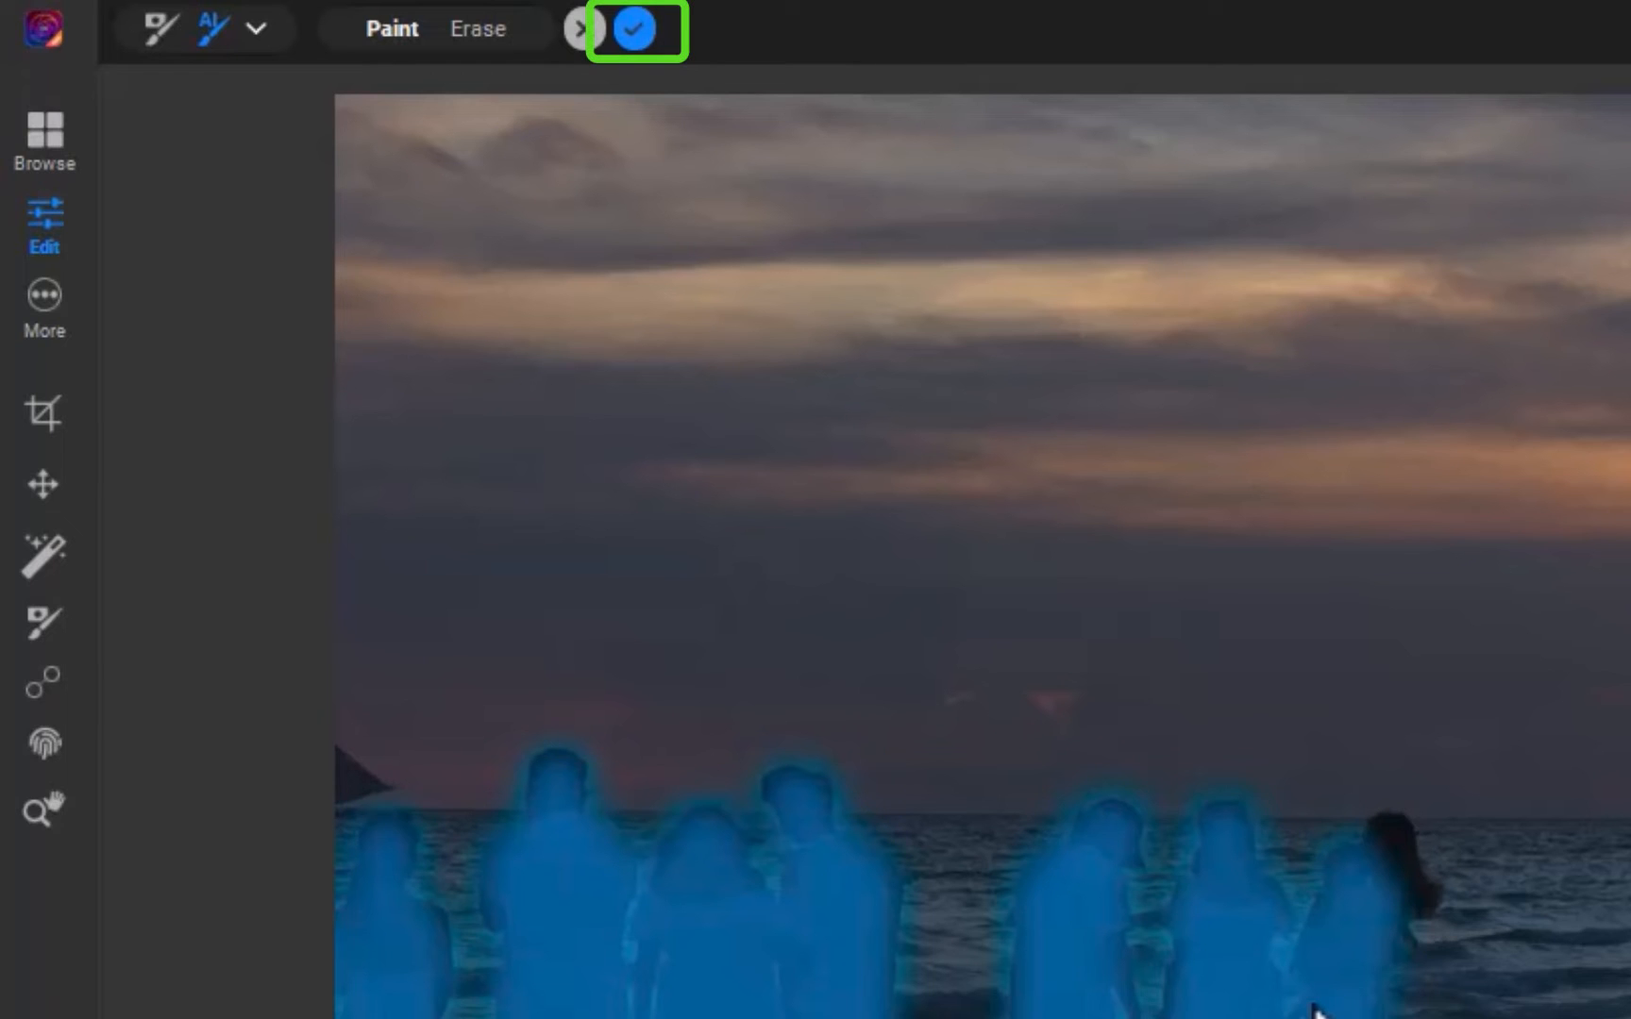
Step: Apply the Quick Mask of the marked people twice and return to the adjustment
{"action": "left_click", "coordinate": [633, 28]}
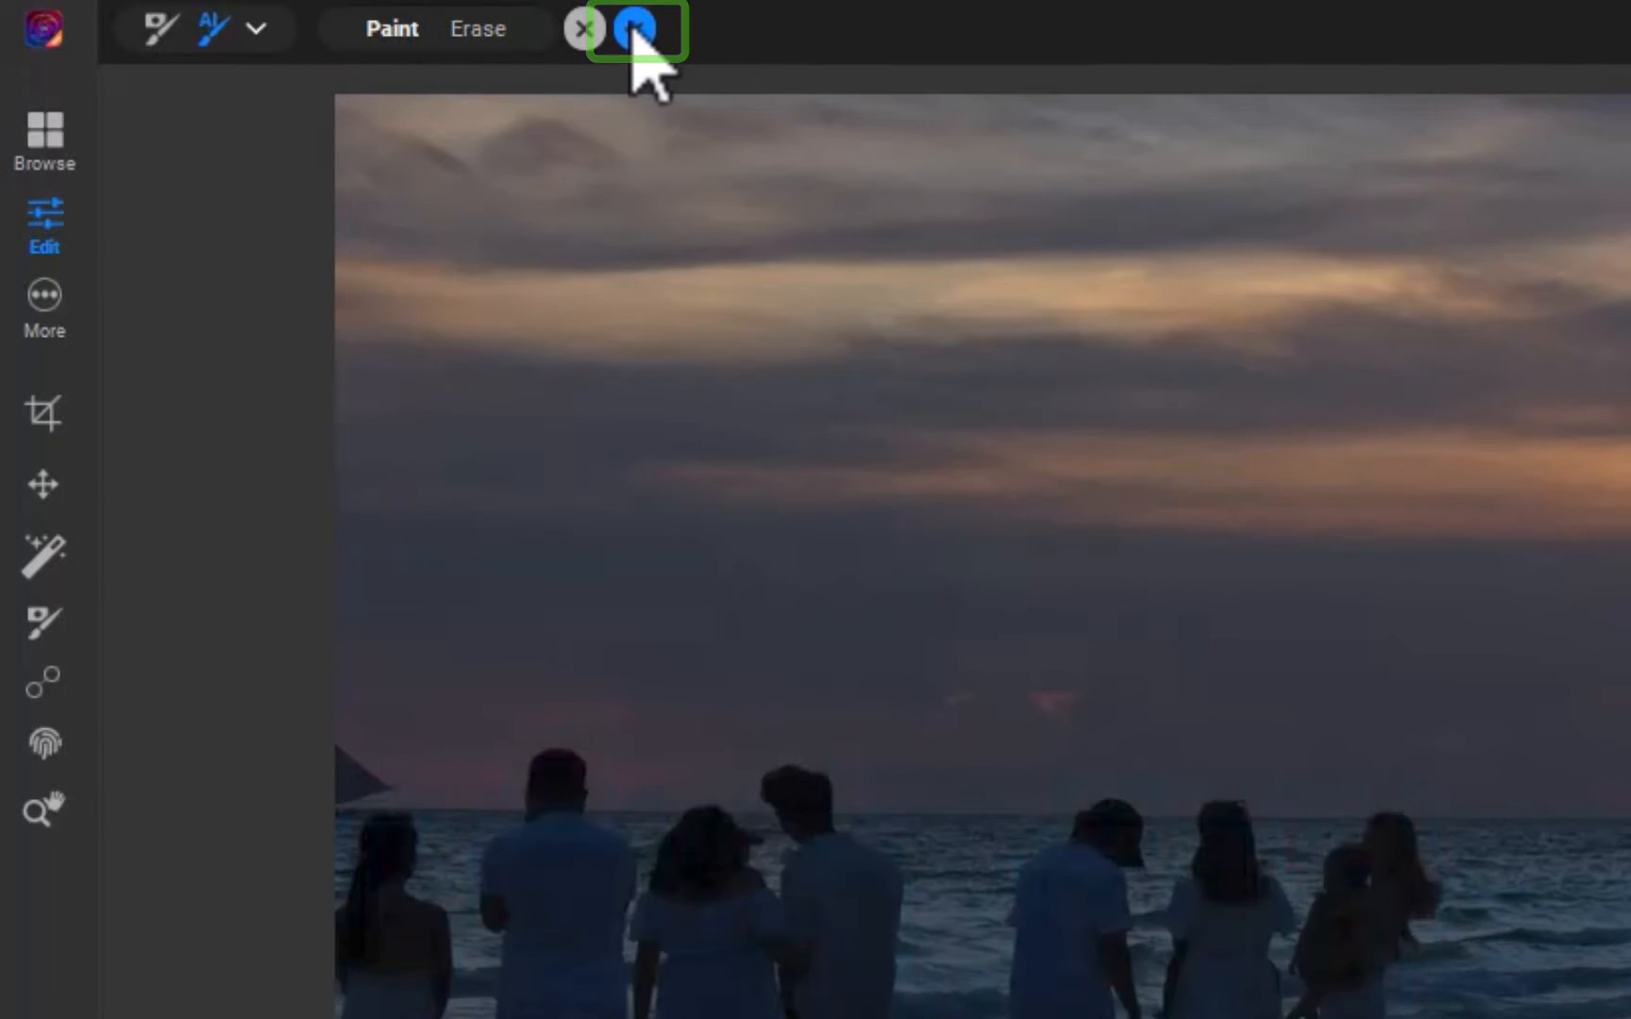
{"action": "left_click", "coordinate": [627, 28]}
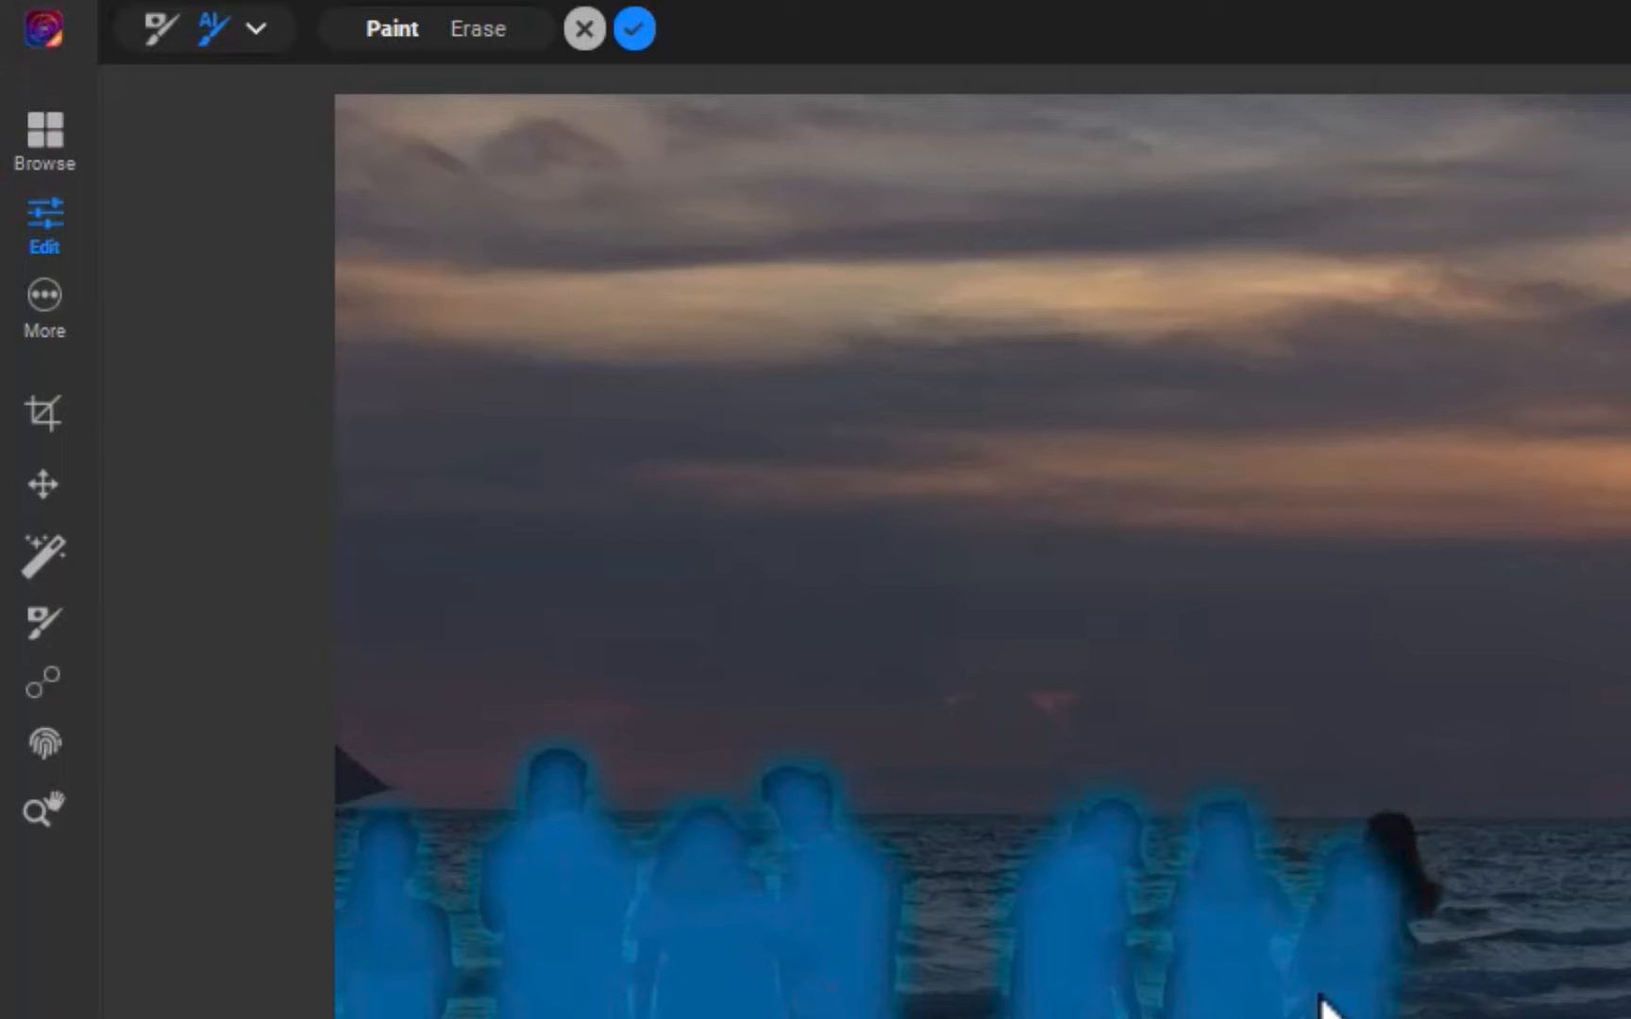
{"action": "left_click", "coordinate": [633, 29]}
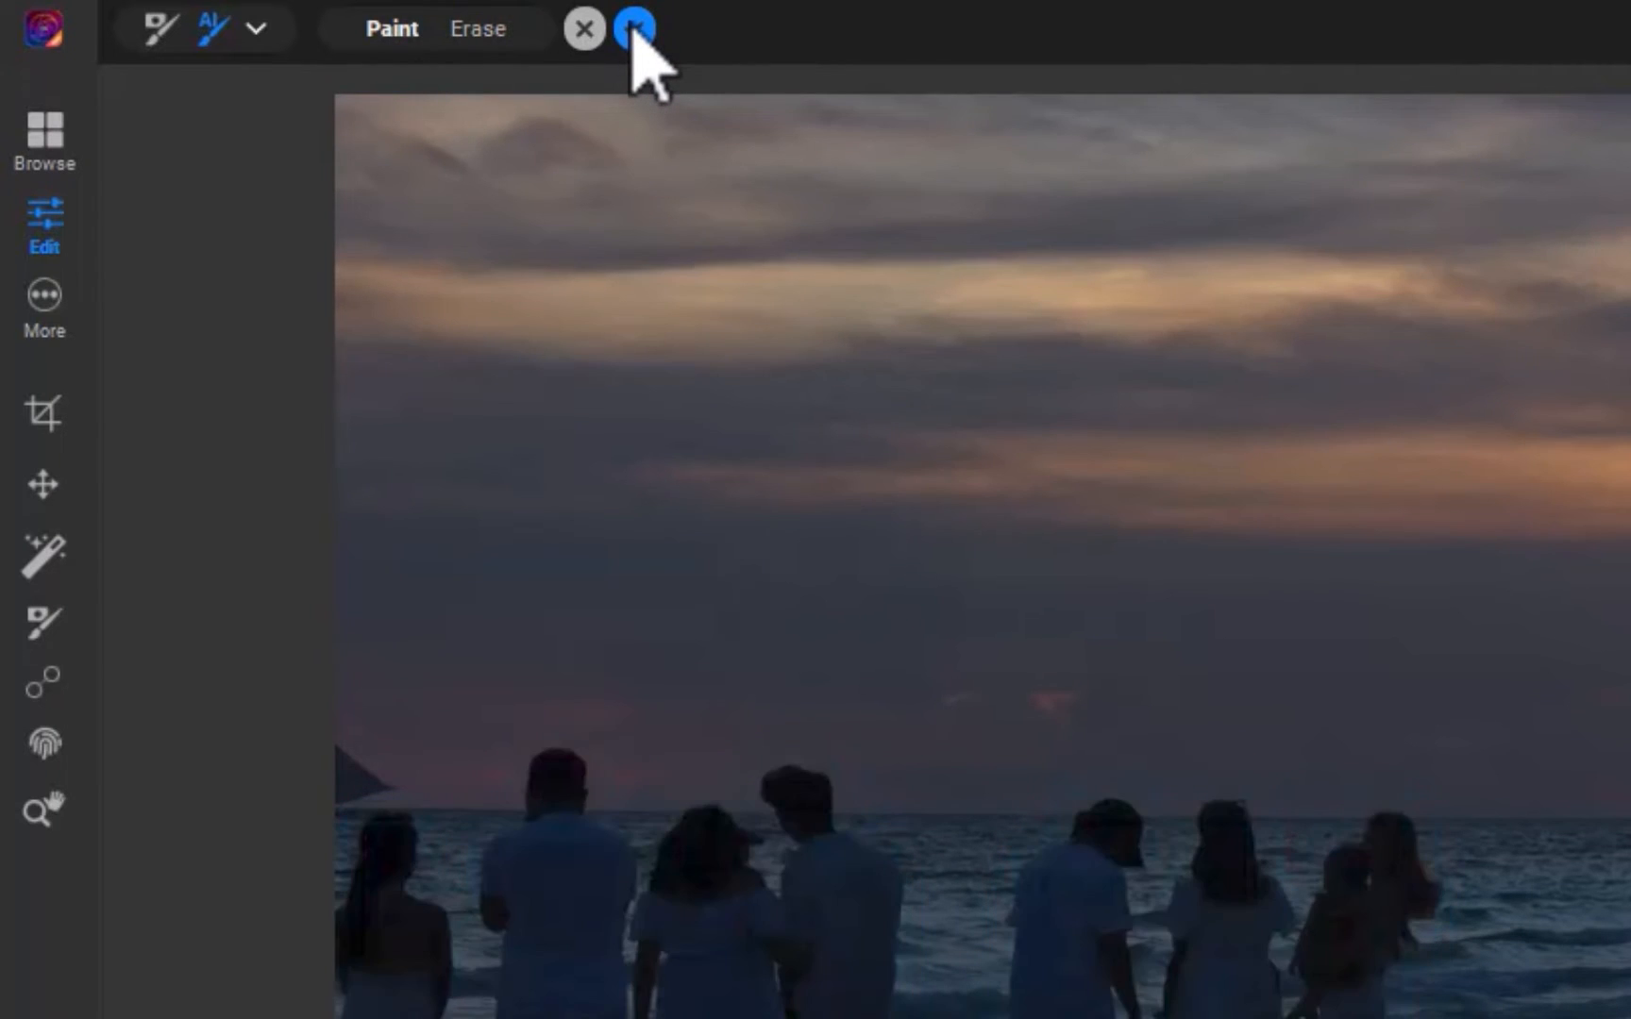
{"action": "left_click", "coordinate": [636, 28]}
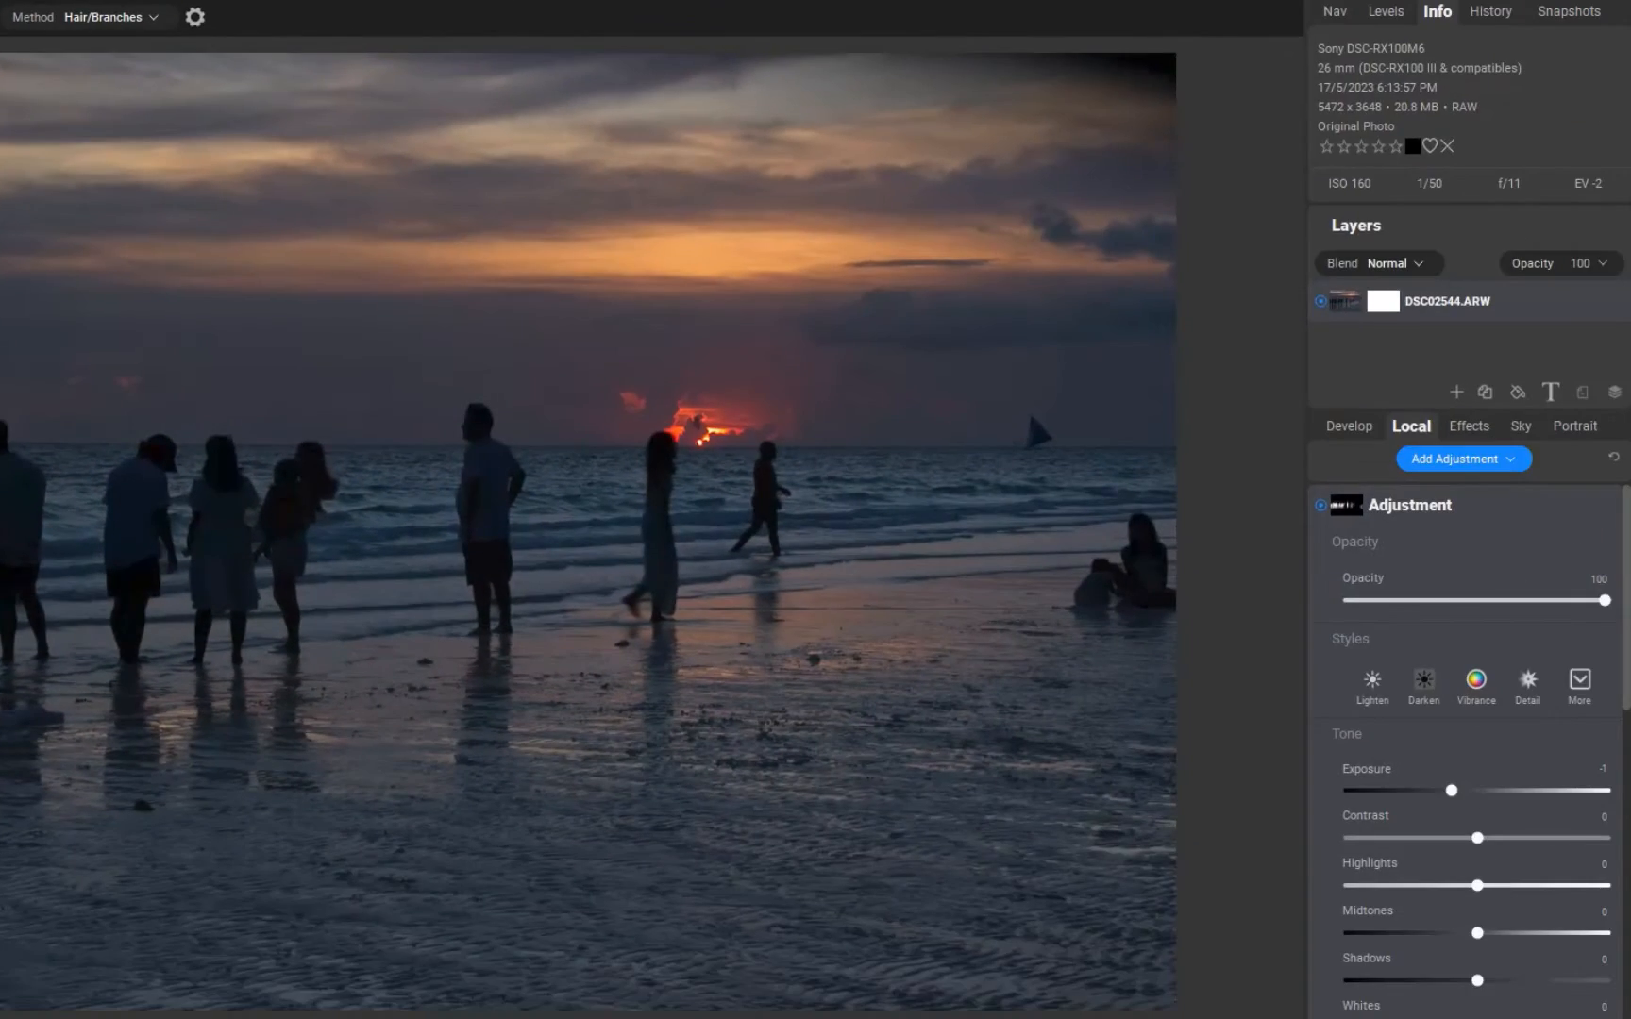
{"action": "mouse_move", "coordinate": [1384, 542]}
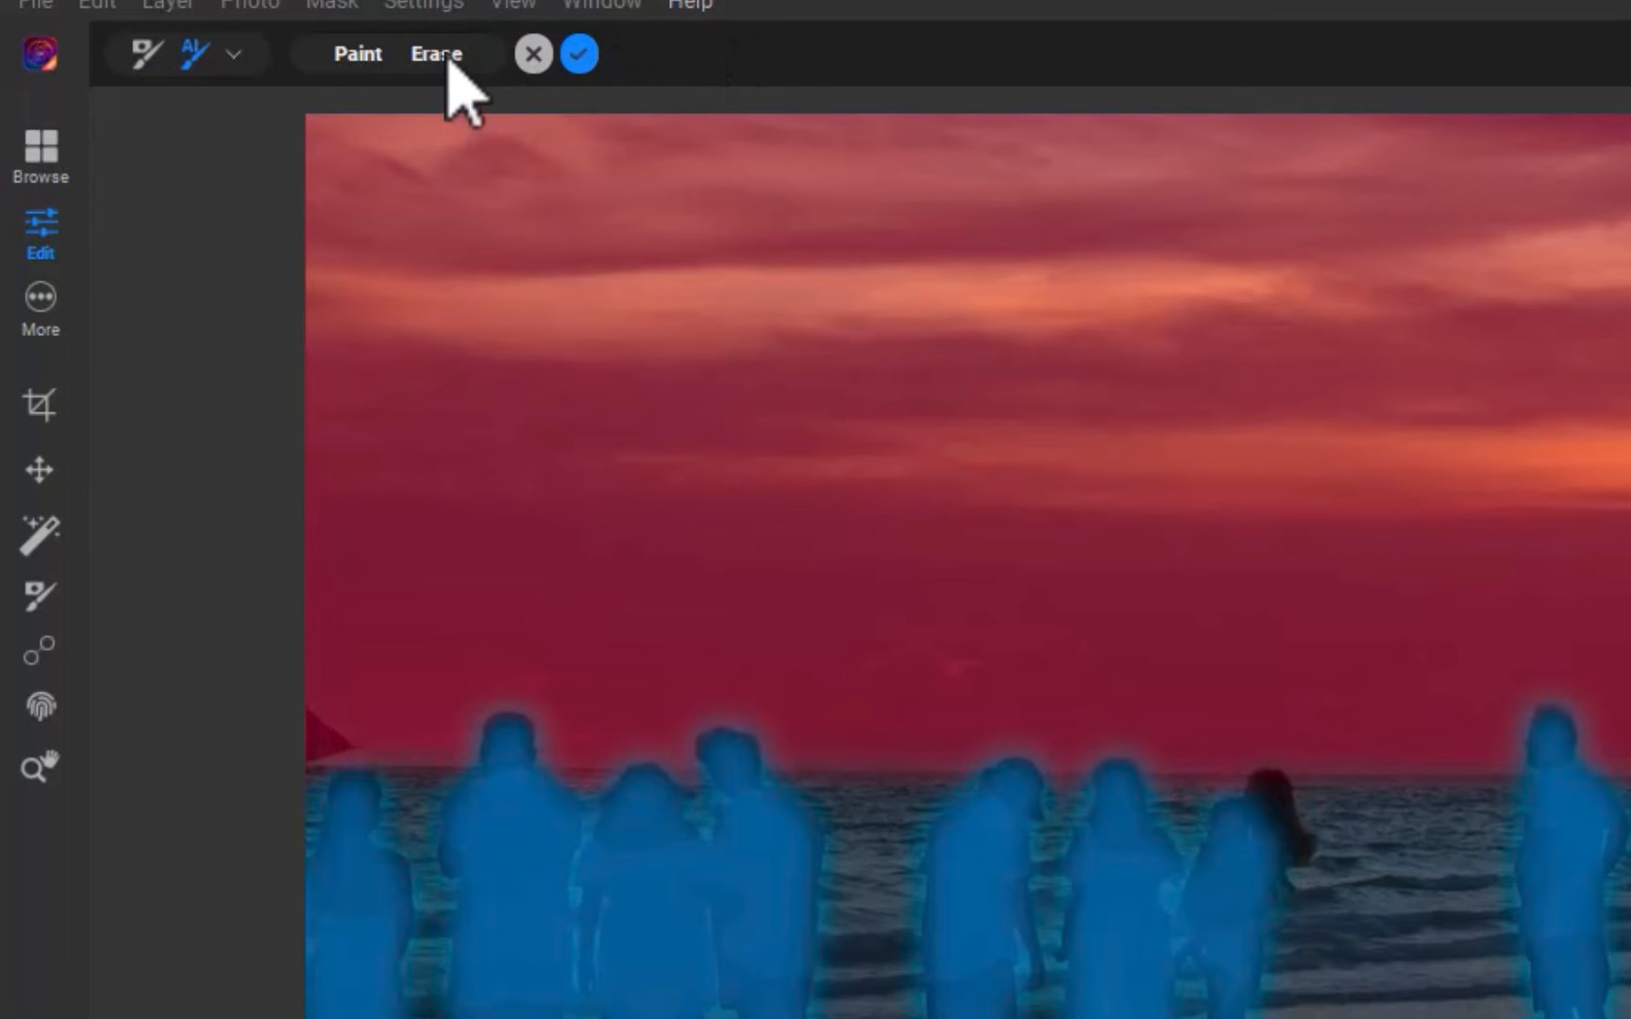
Step: Erase the red sky strokes and apply the refined people mask
{"action": "left_click", "coordinate": [579, 53]}
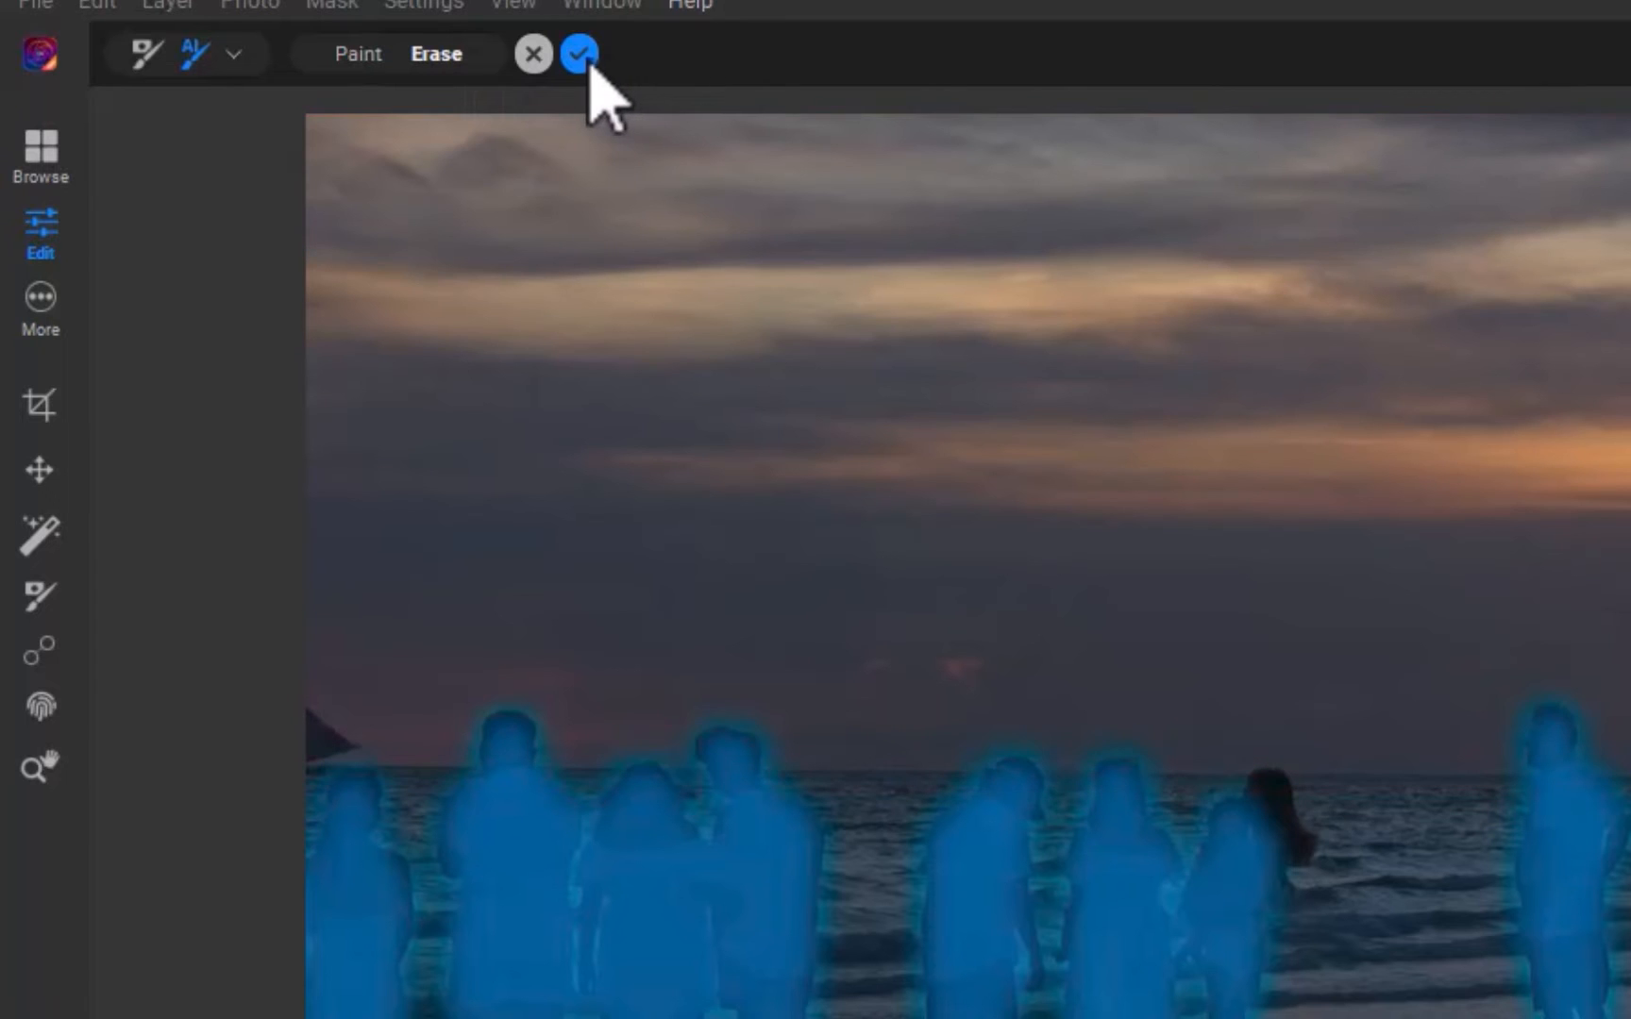
{"action": "left_click", "coordinate": [578, 52]}
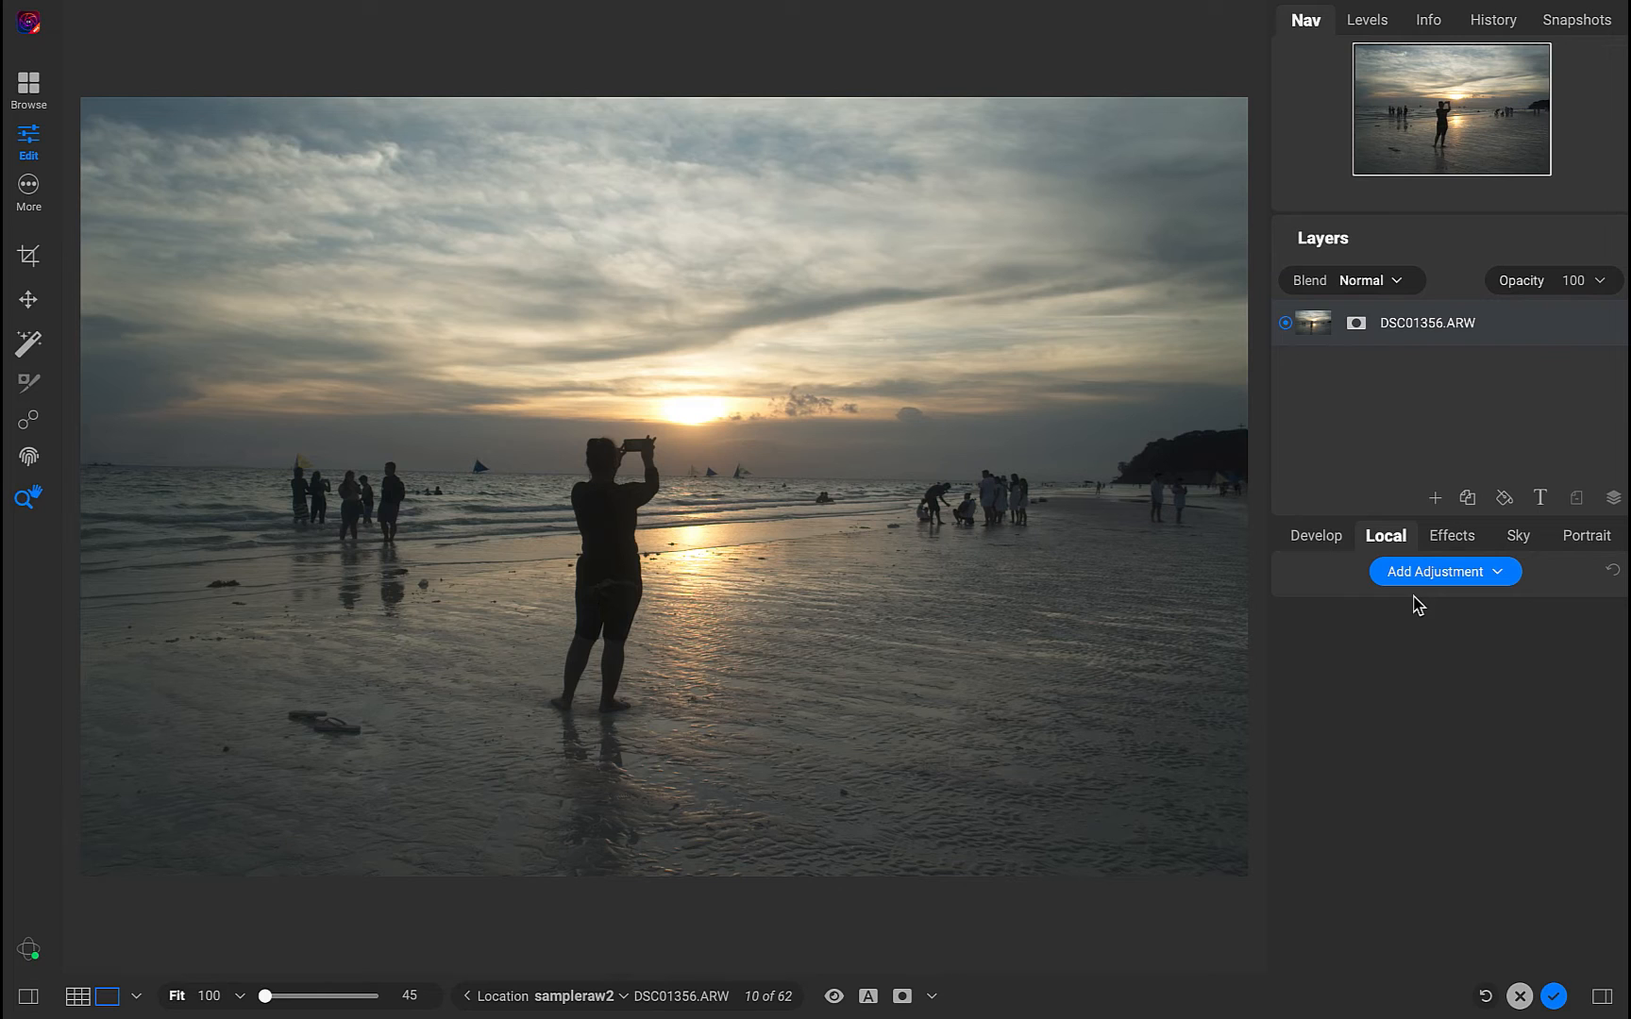
Step: Add a blank local adjustment to the woman-at-sunset photo and close the Properties window
{"action": "left_click", "coordinate": [1444, 572]}
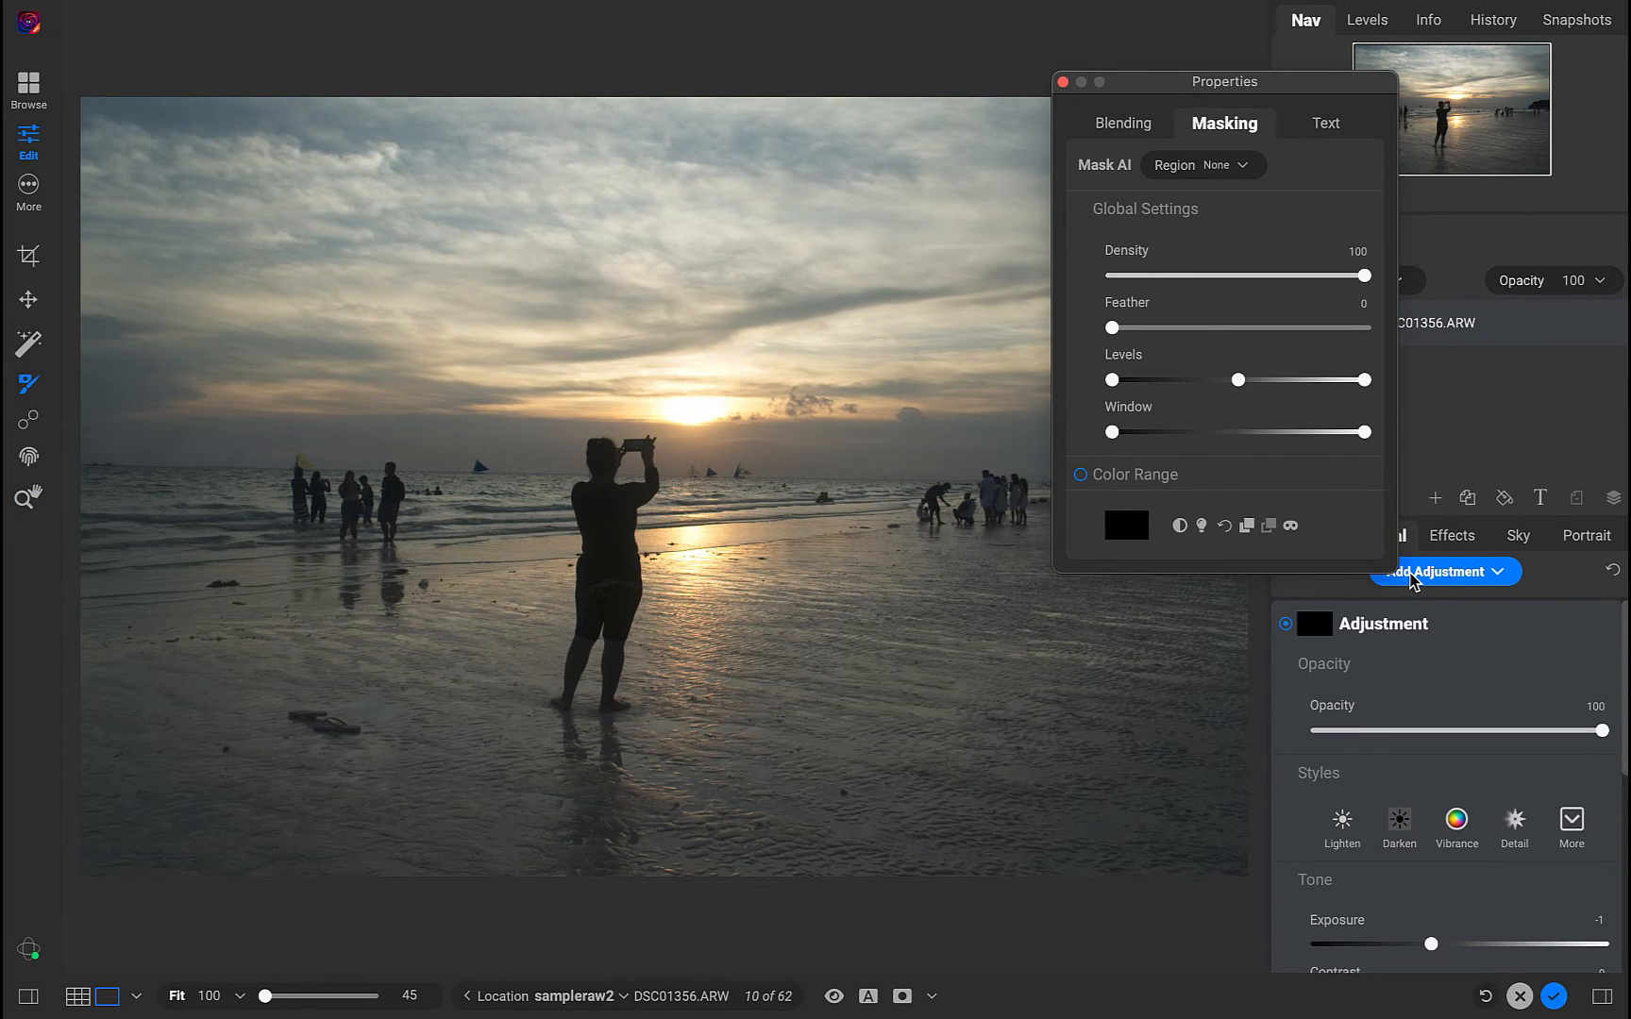
{"action": "left_click", "coordinate": [1062, 83]}
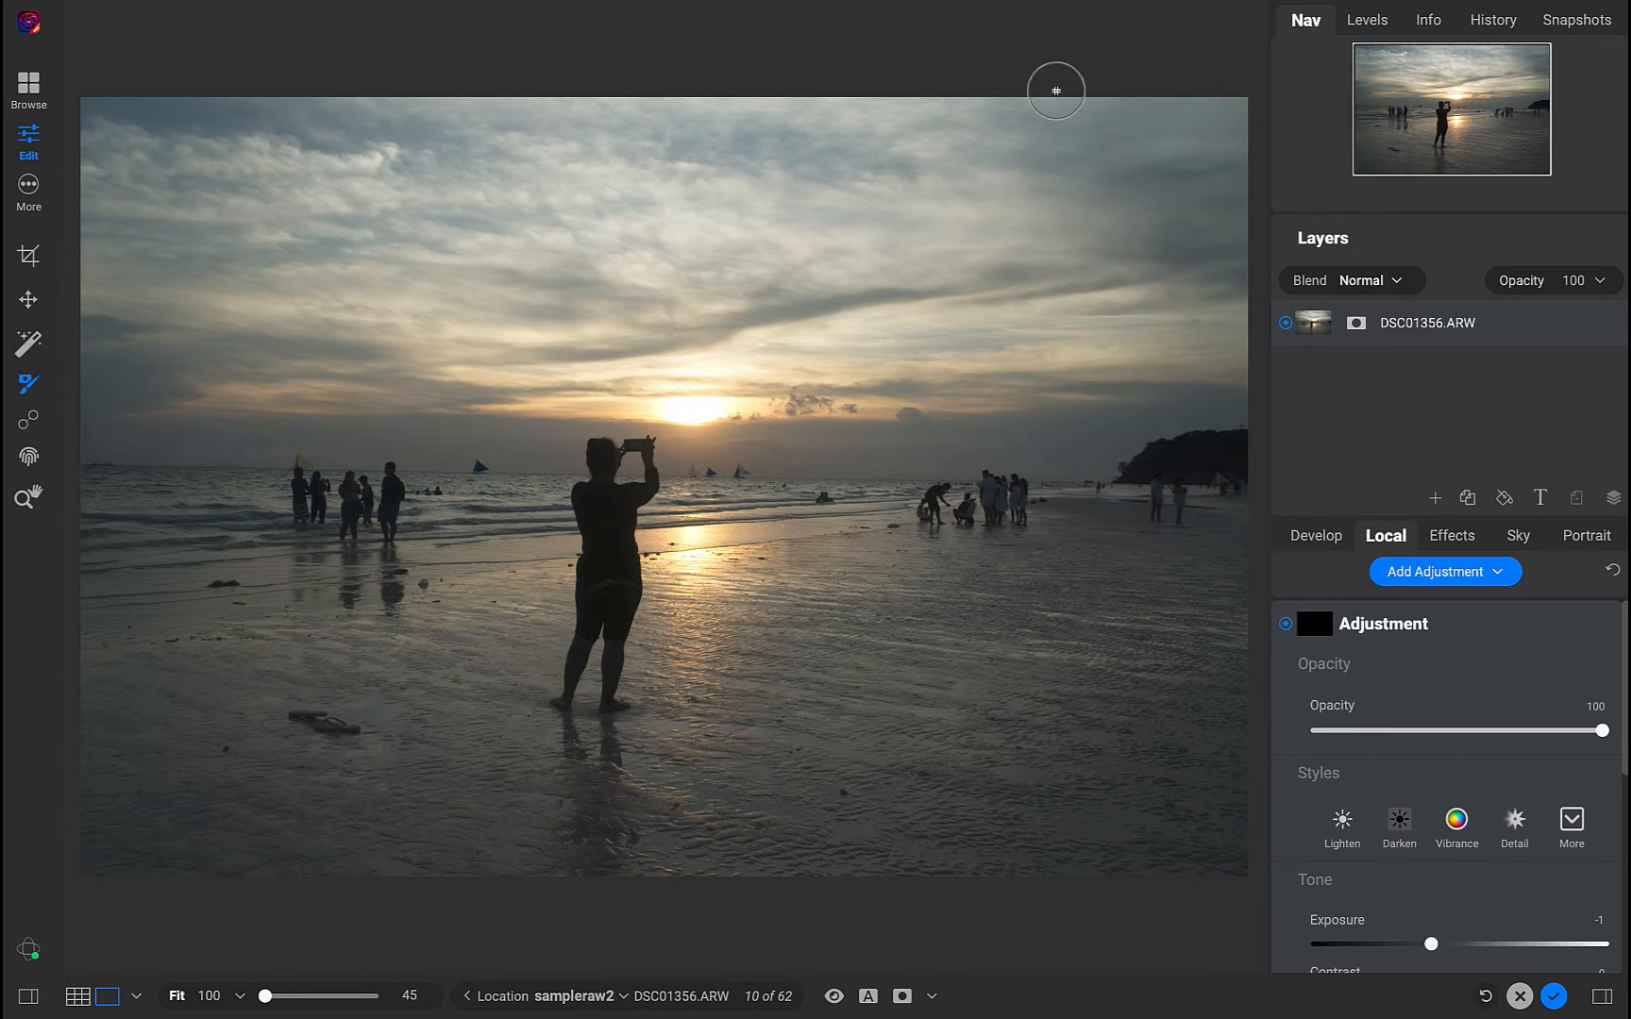
{"action": "left_click", "coordinate": [903, 997]}
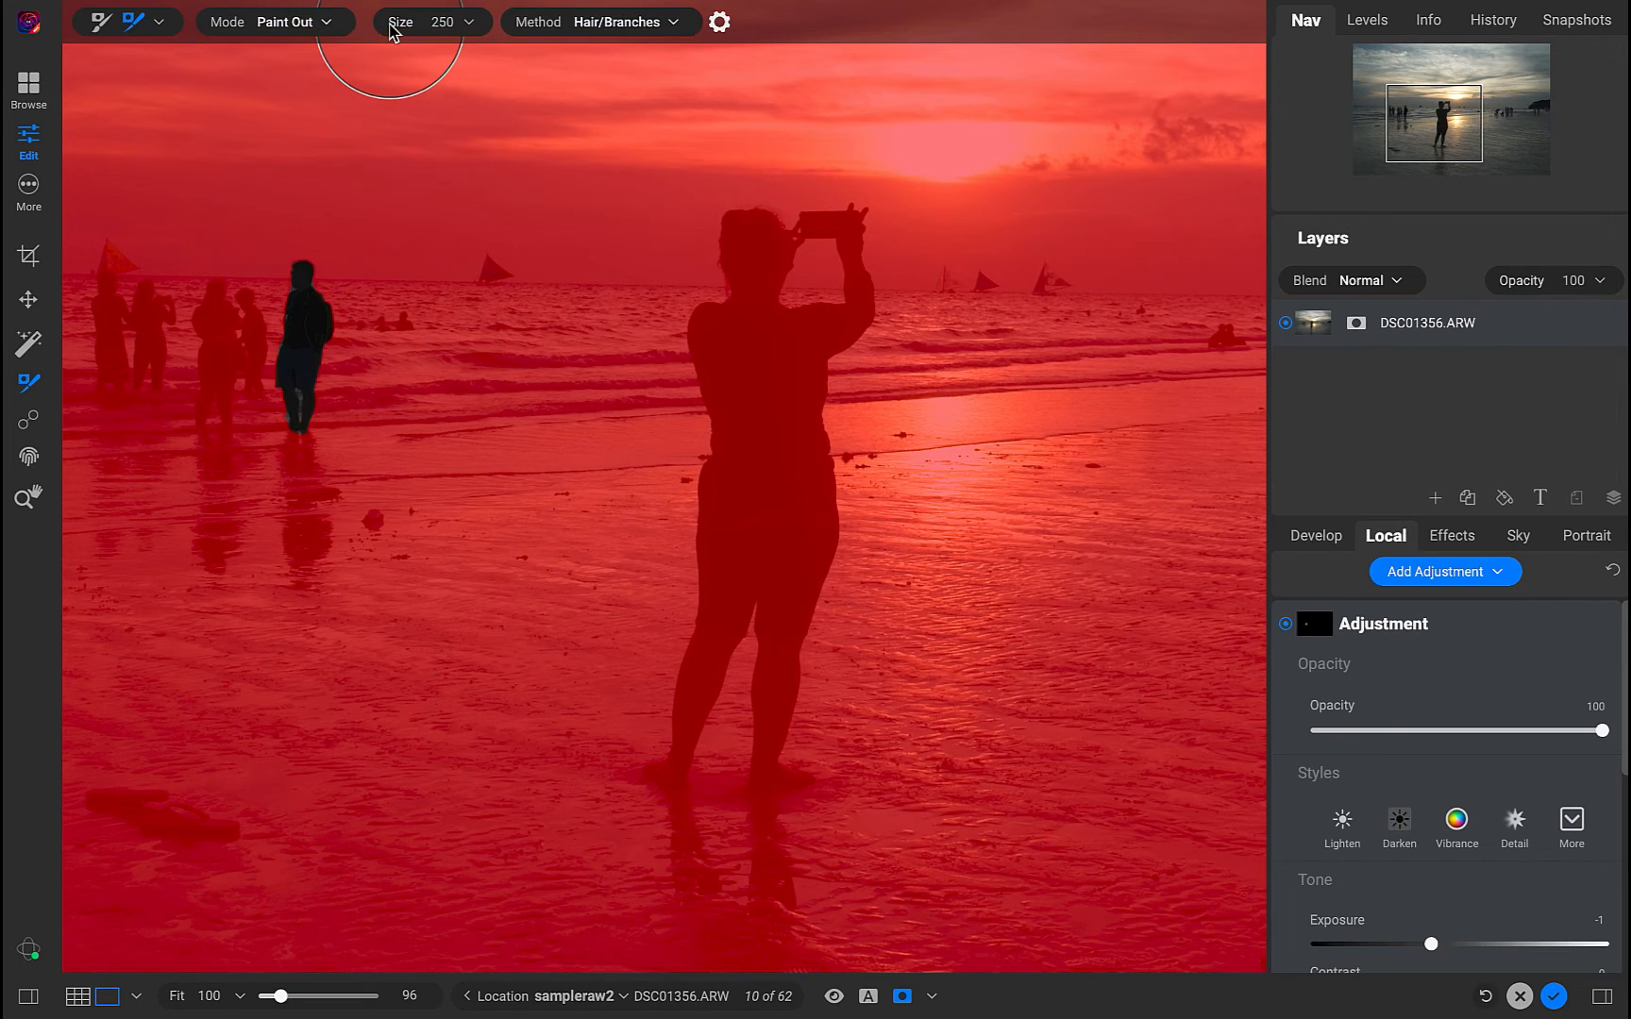
{"action": "mouse_move", "coordinate": [455, 649]}
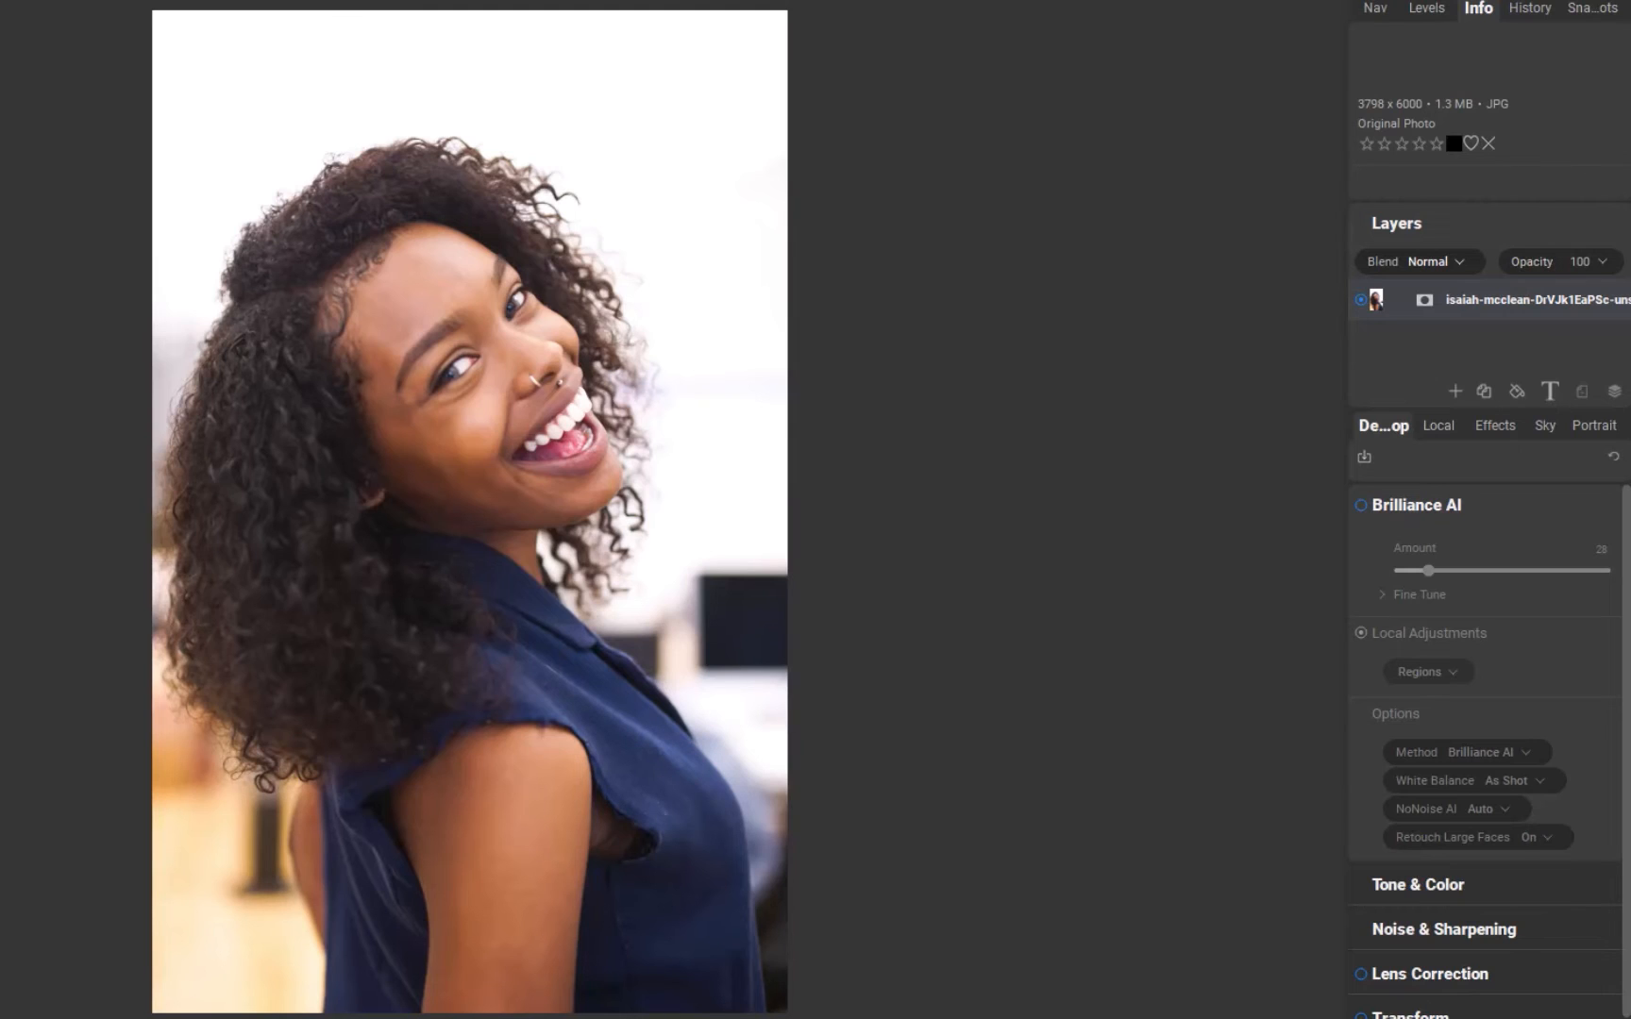
Step: Add a local adjustment to the portrait for painting out the background around the woman
{"action": "left_click", "coordinate": [1439, 425]}
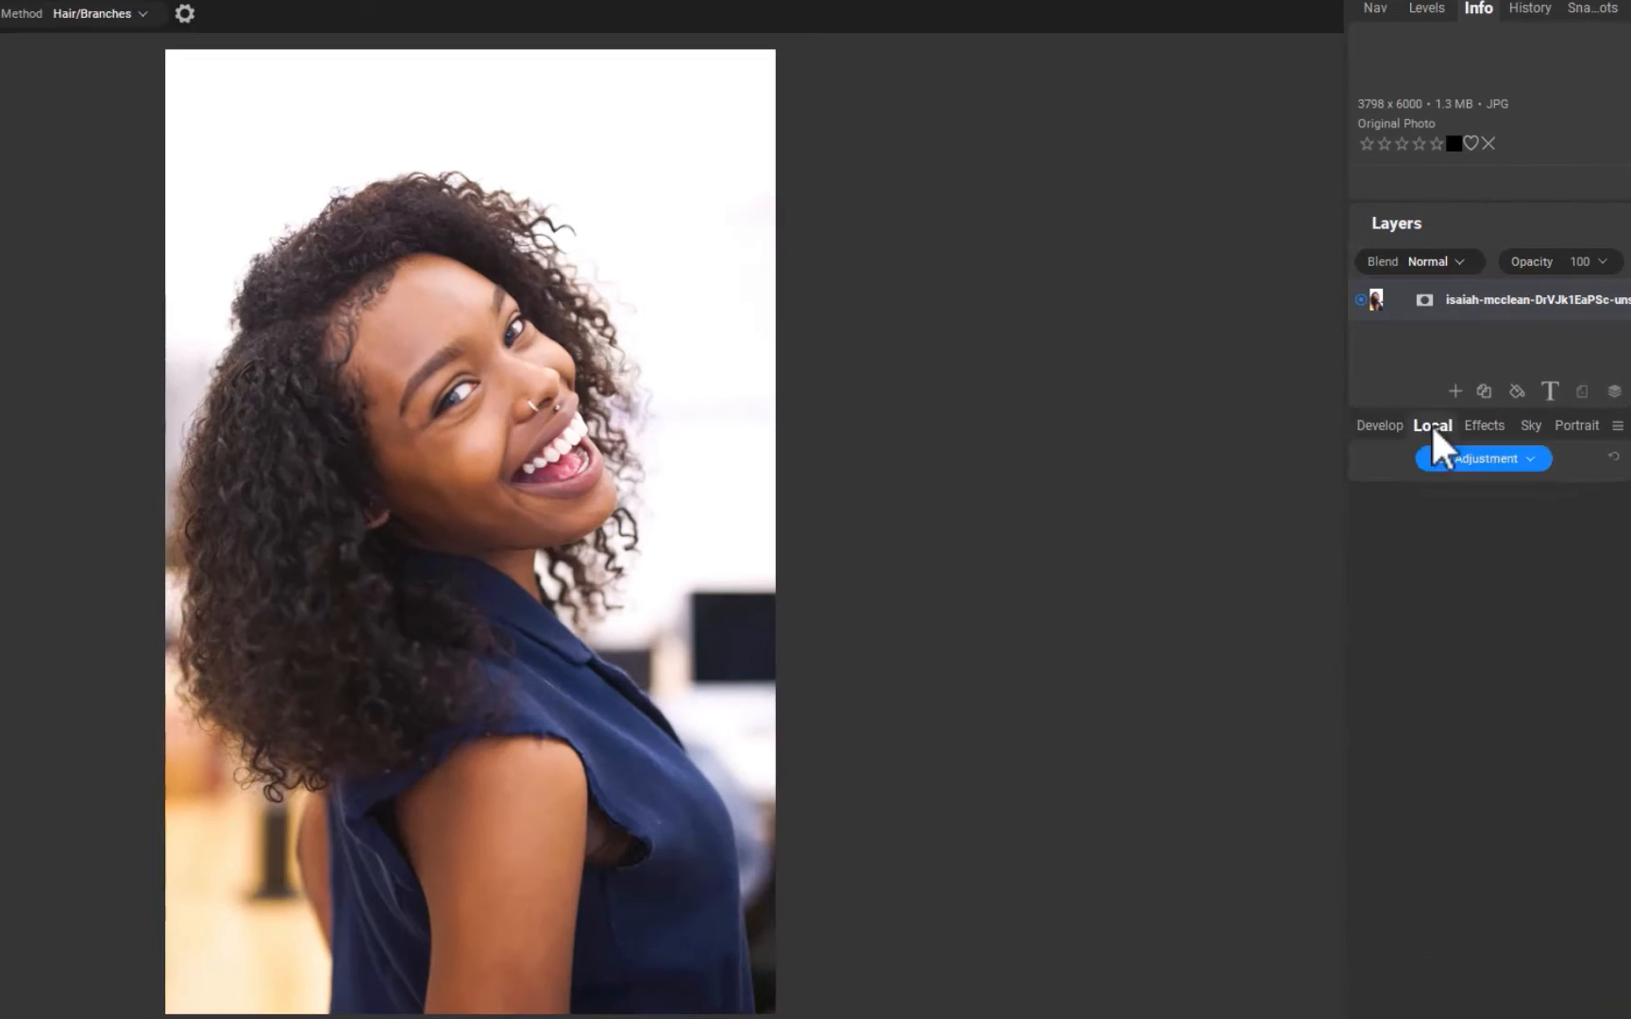
{"action": "left_click", "coordinate": [1482, 459]}
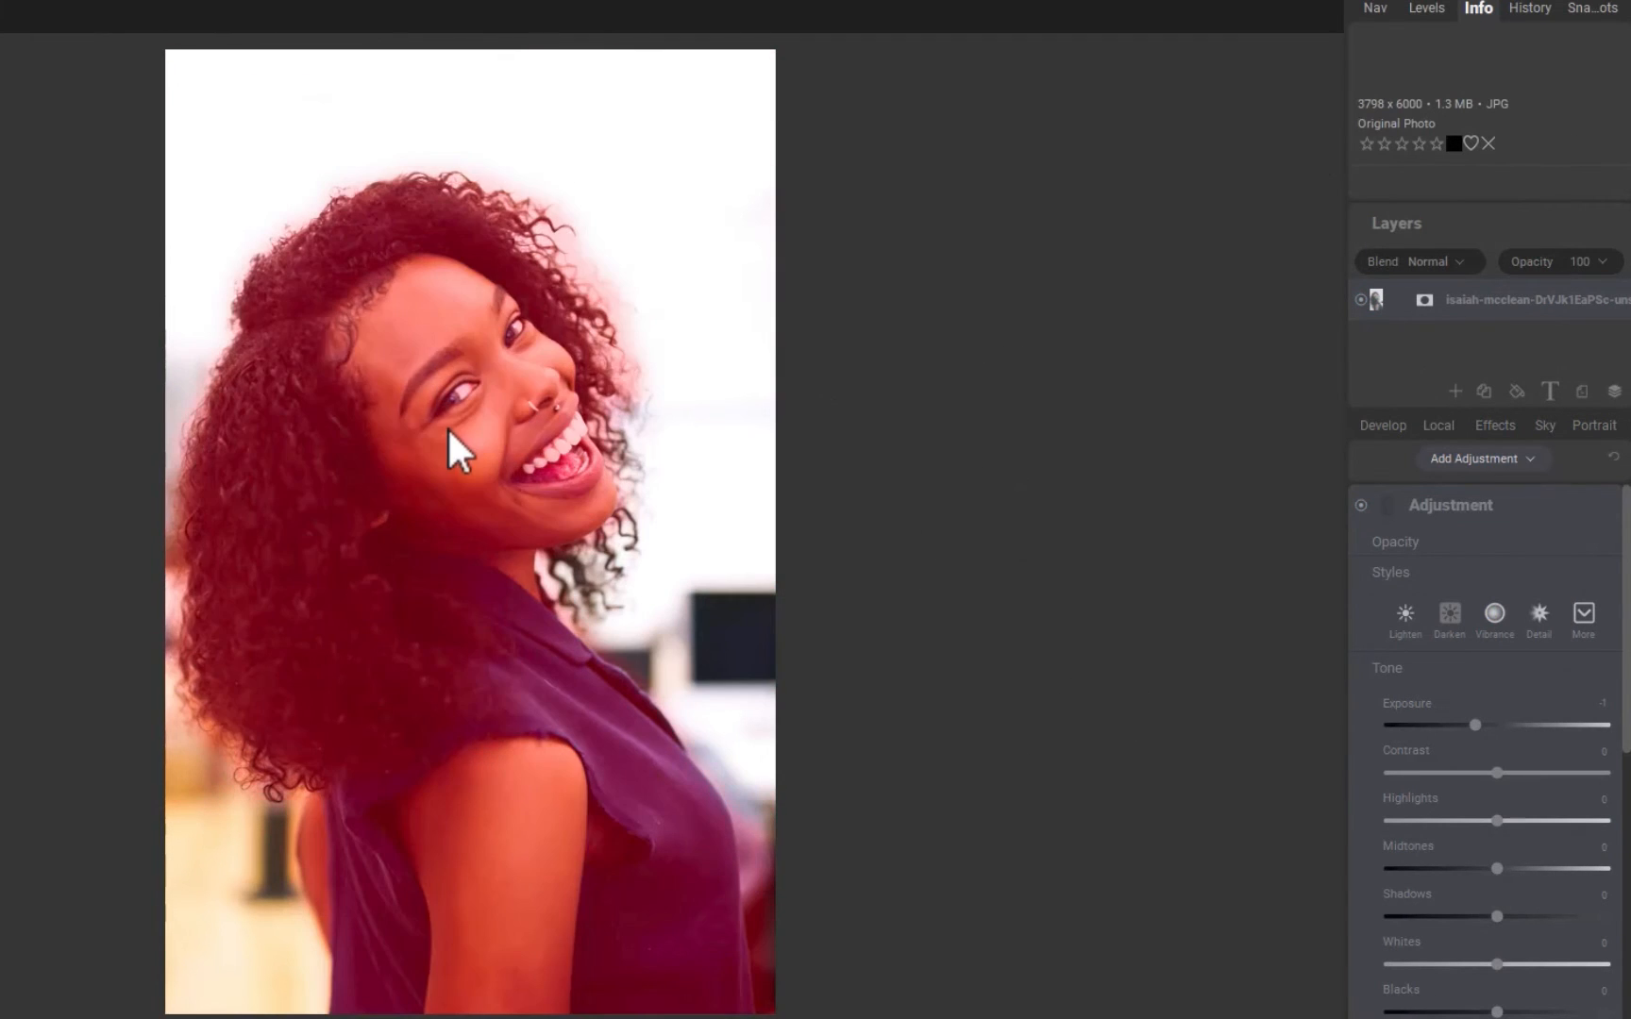
{"action": "left_click", "coordinate": [1439, 425]}
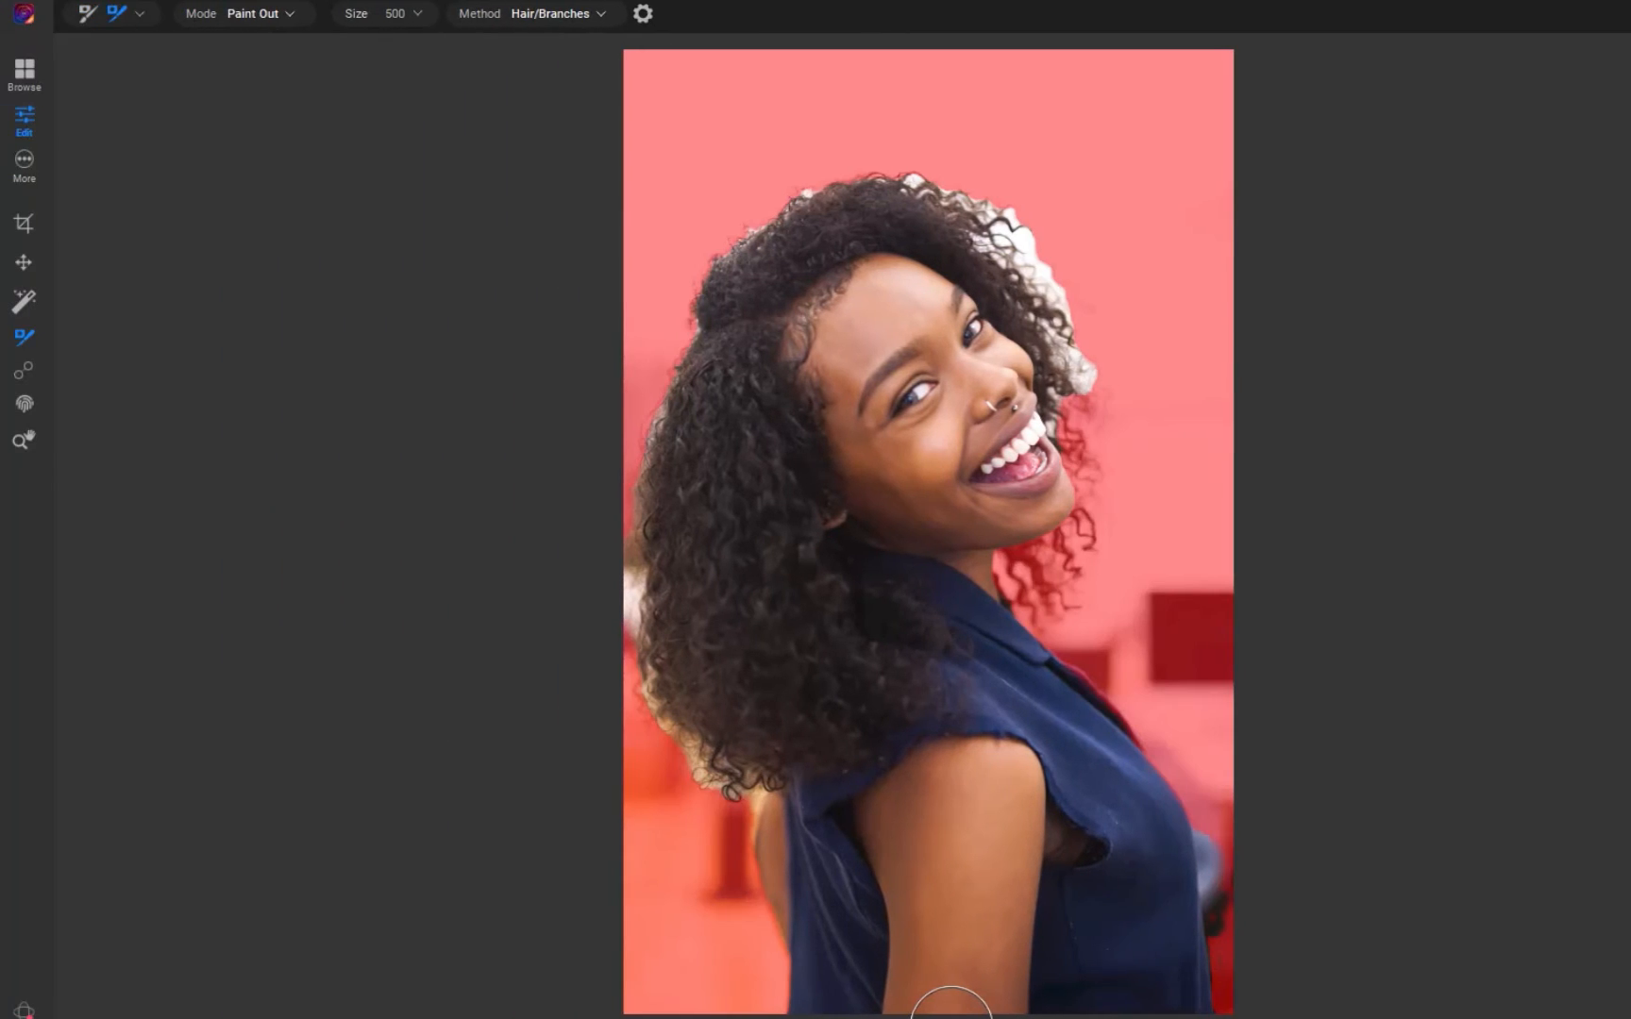
{"action": "mouse_move", "coordinate": [625, 140]}
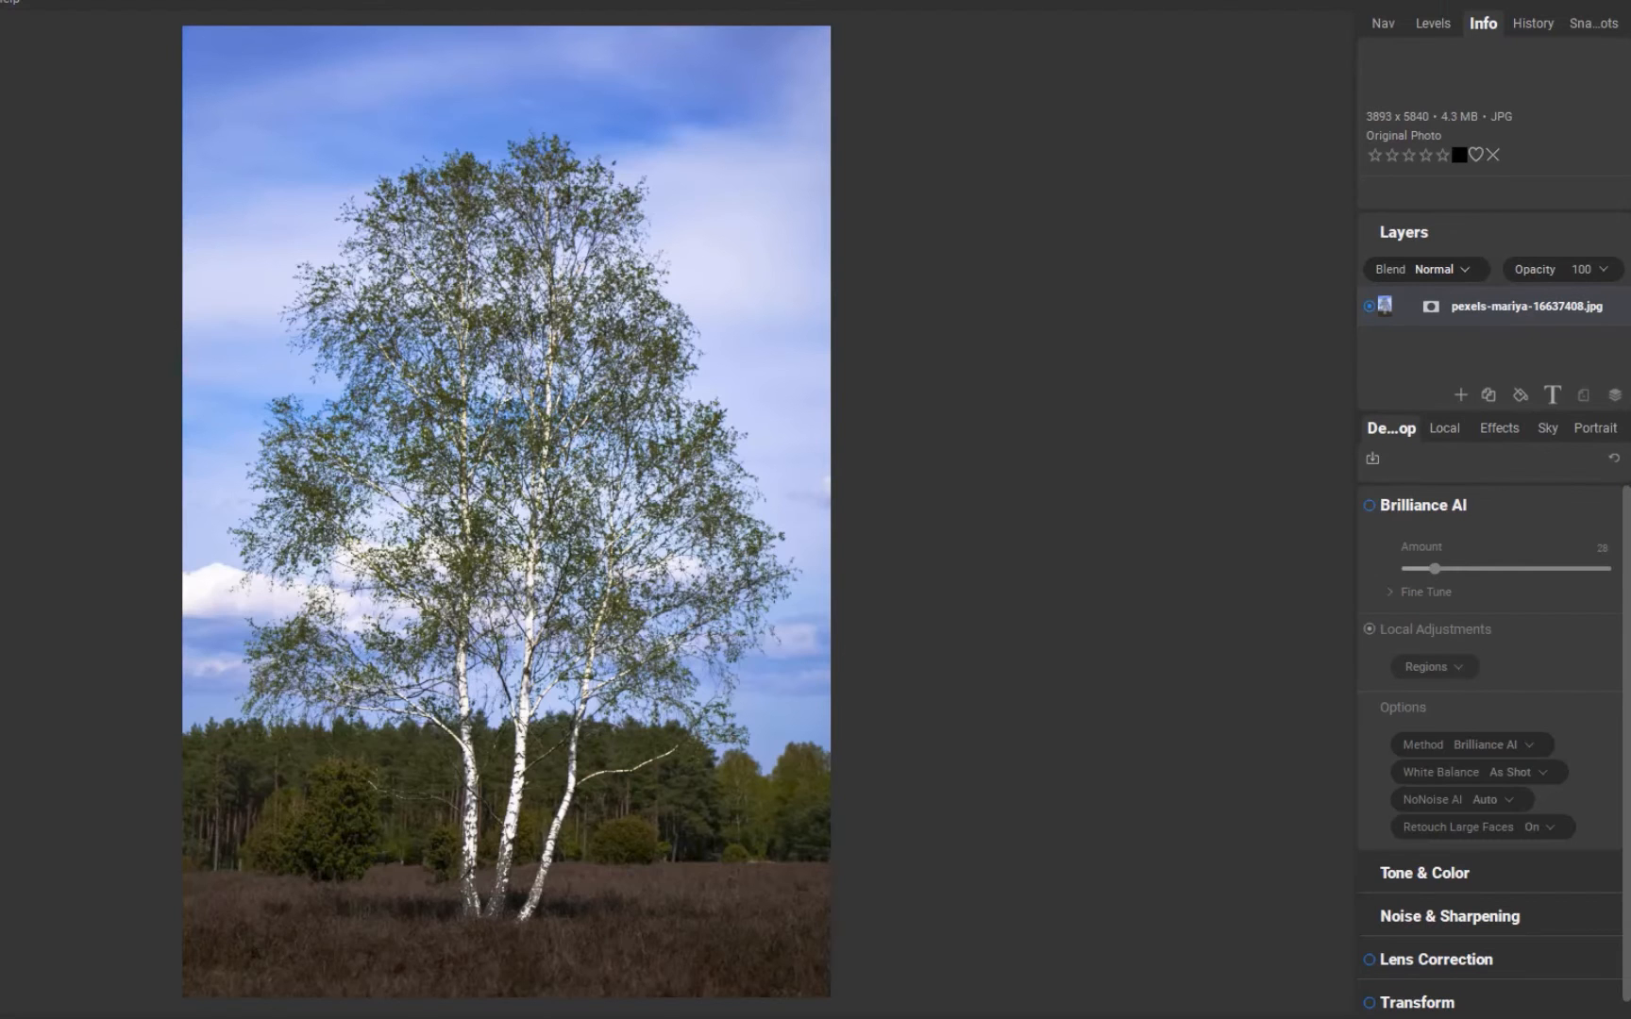
Step: Add a local adjustment to the birch photo and mark the tree for the AI mask
{"action": "left_click", "coordinate": [1443, 426]}
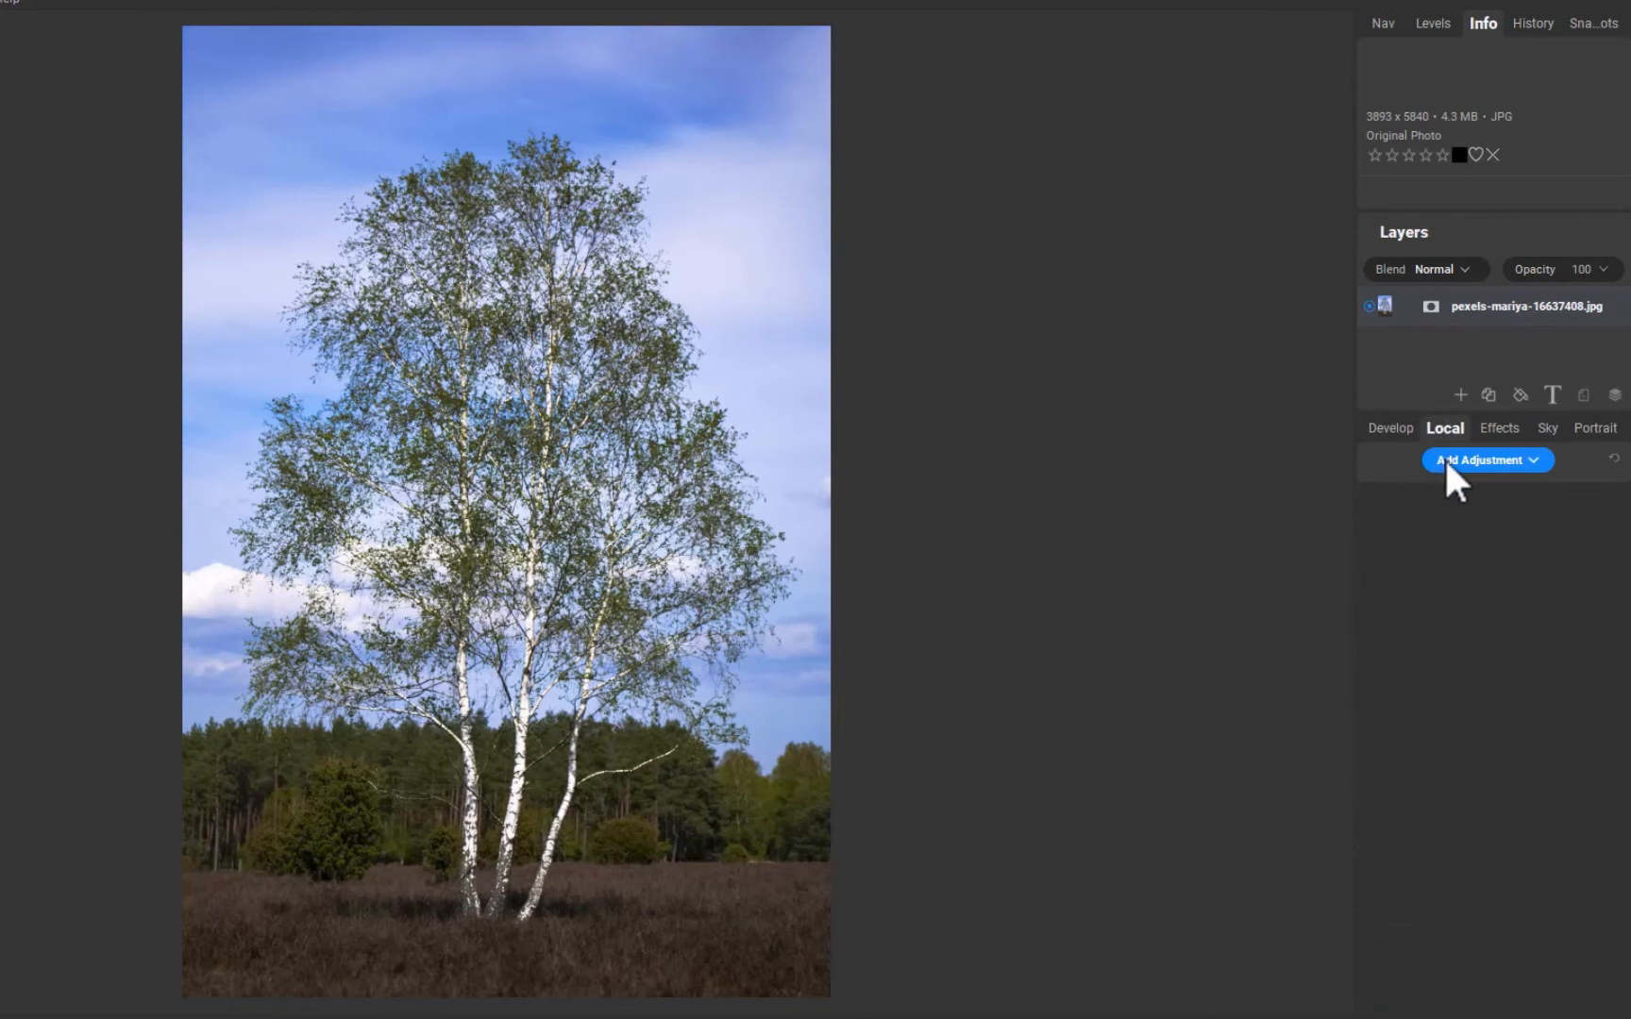
{"action": "left_click", "coordinate": [1485, 460]}
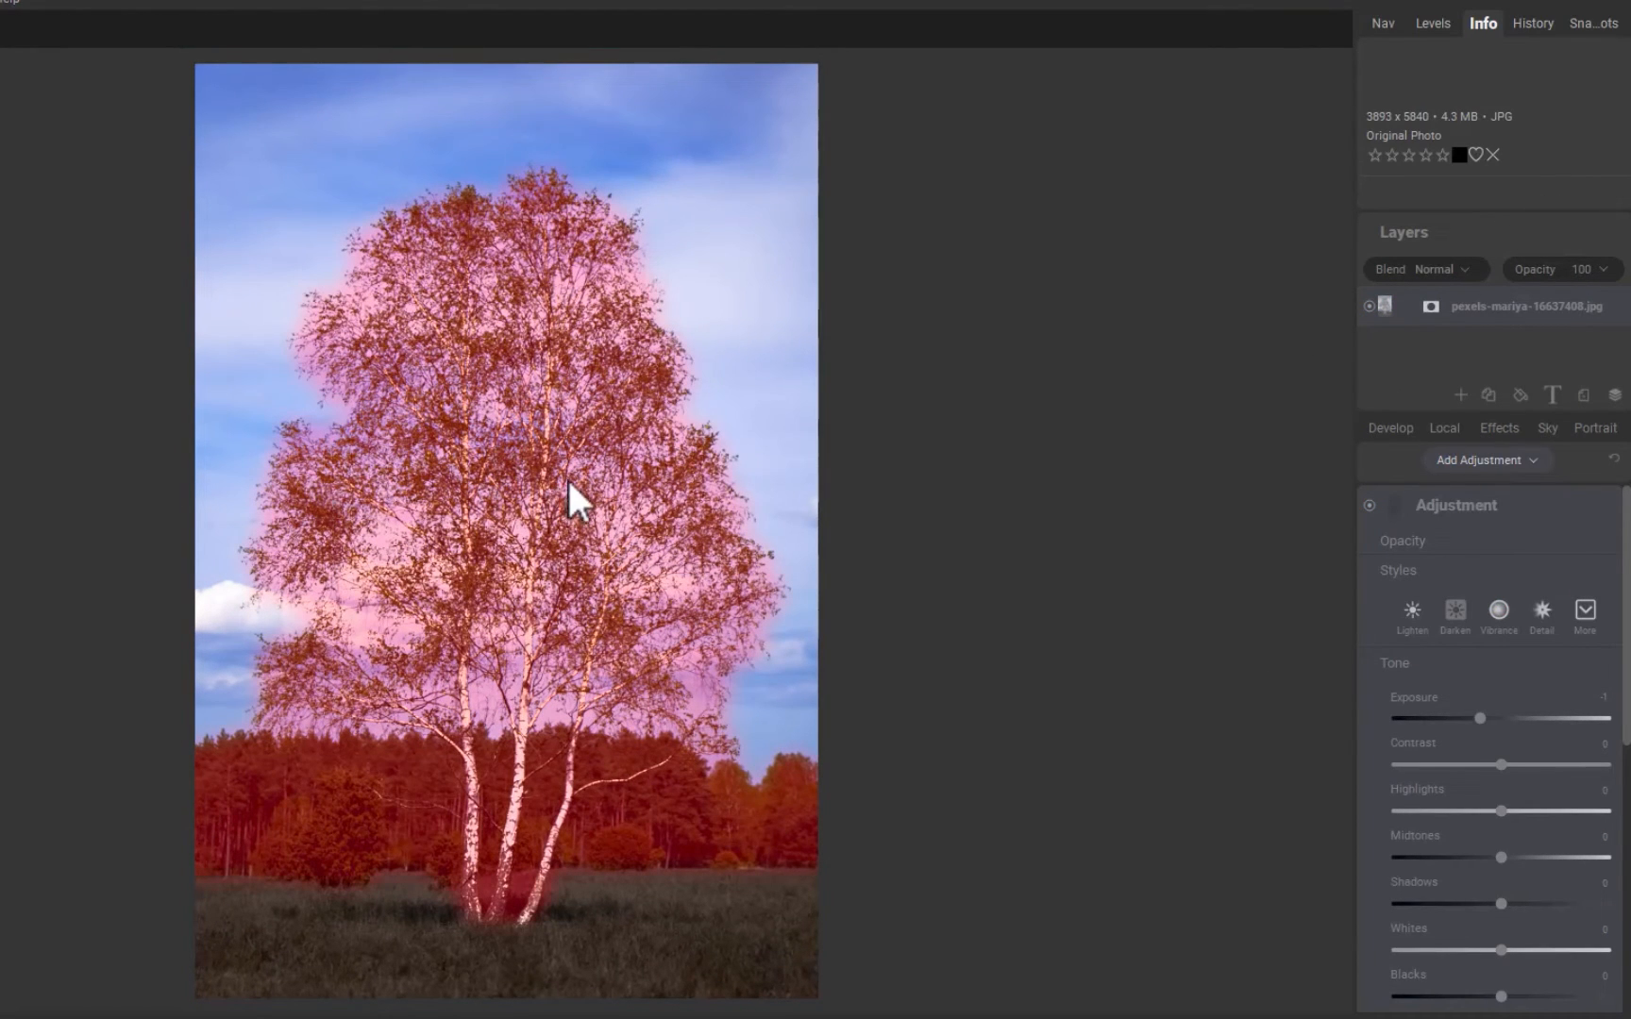
{"action": "mouse_move", "coordinate": [548, 496]}
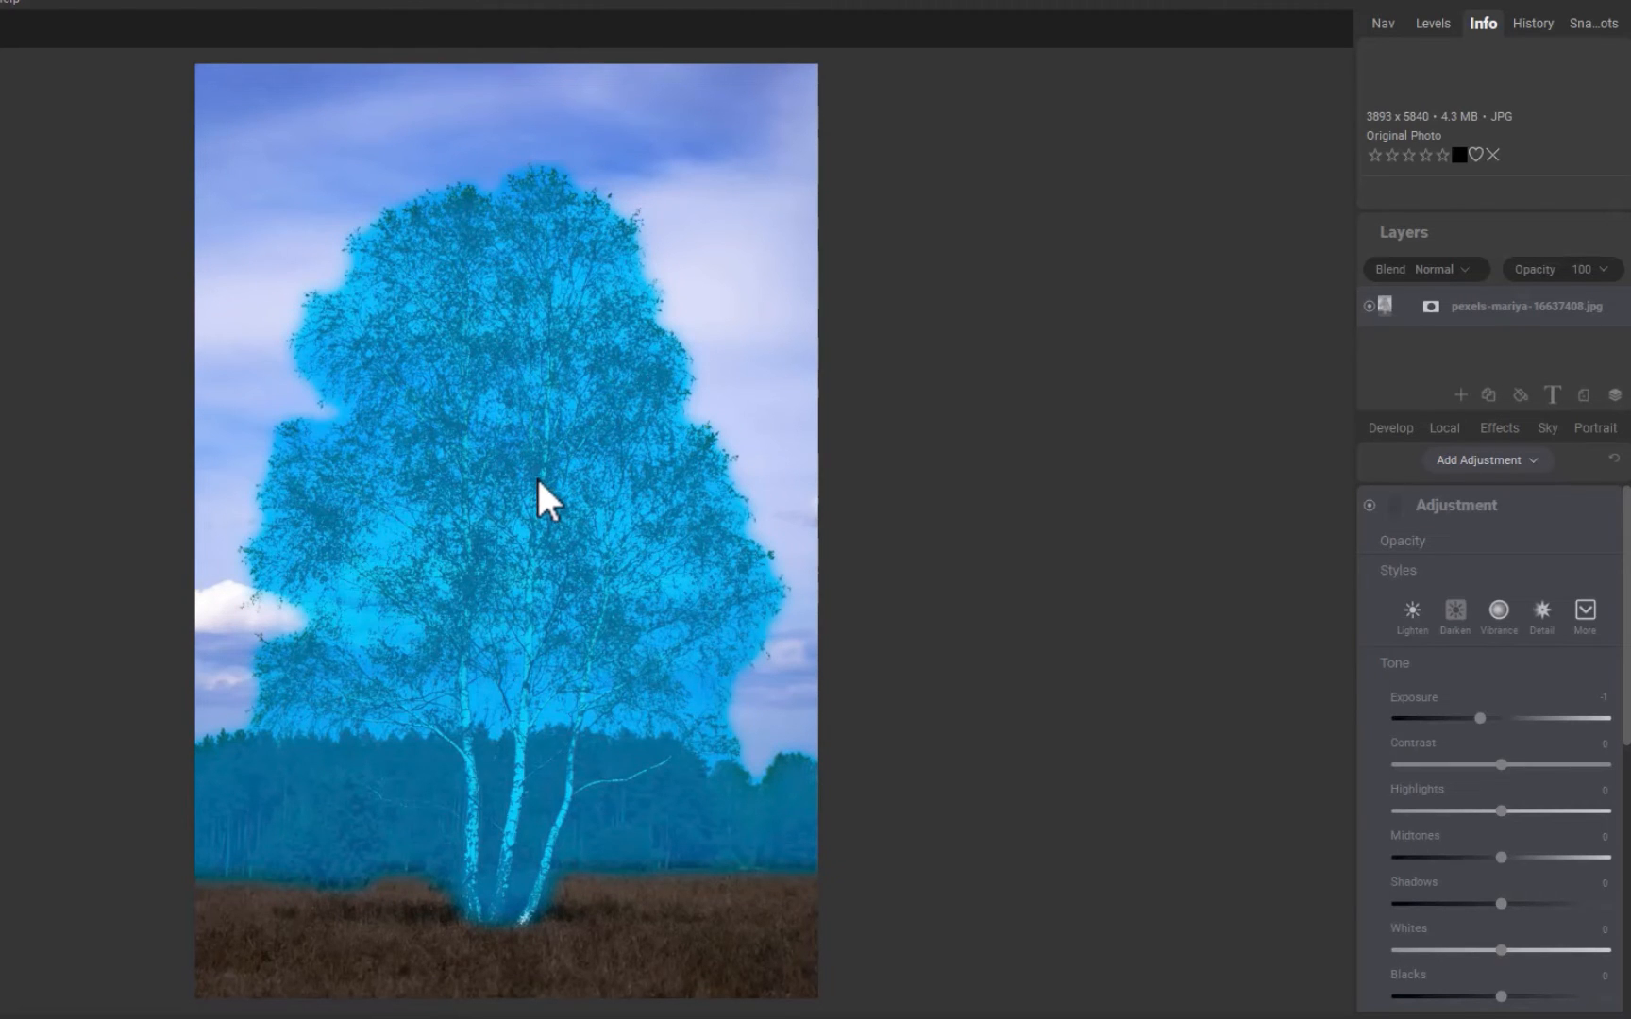
{"action": "left_click", "coordinate": [1444, 427]}
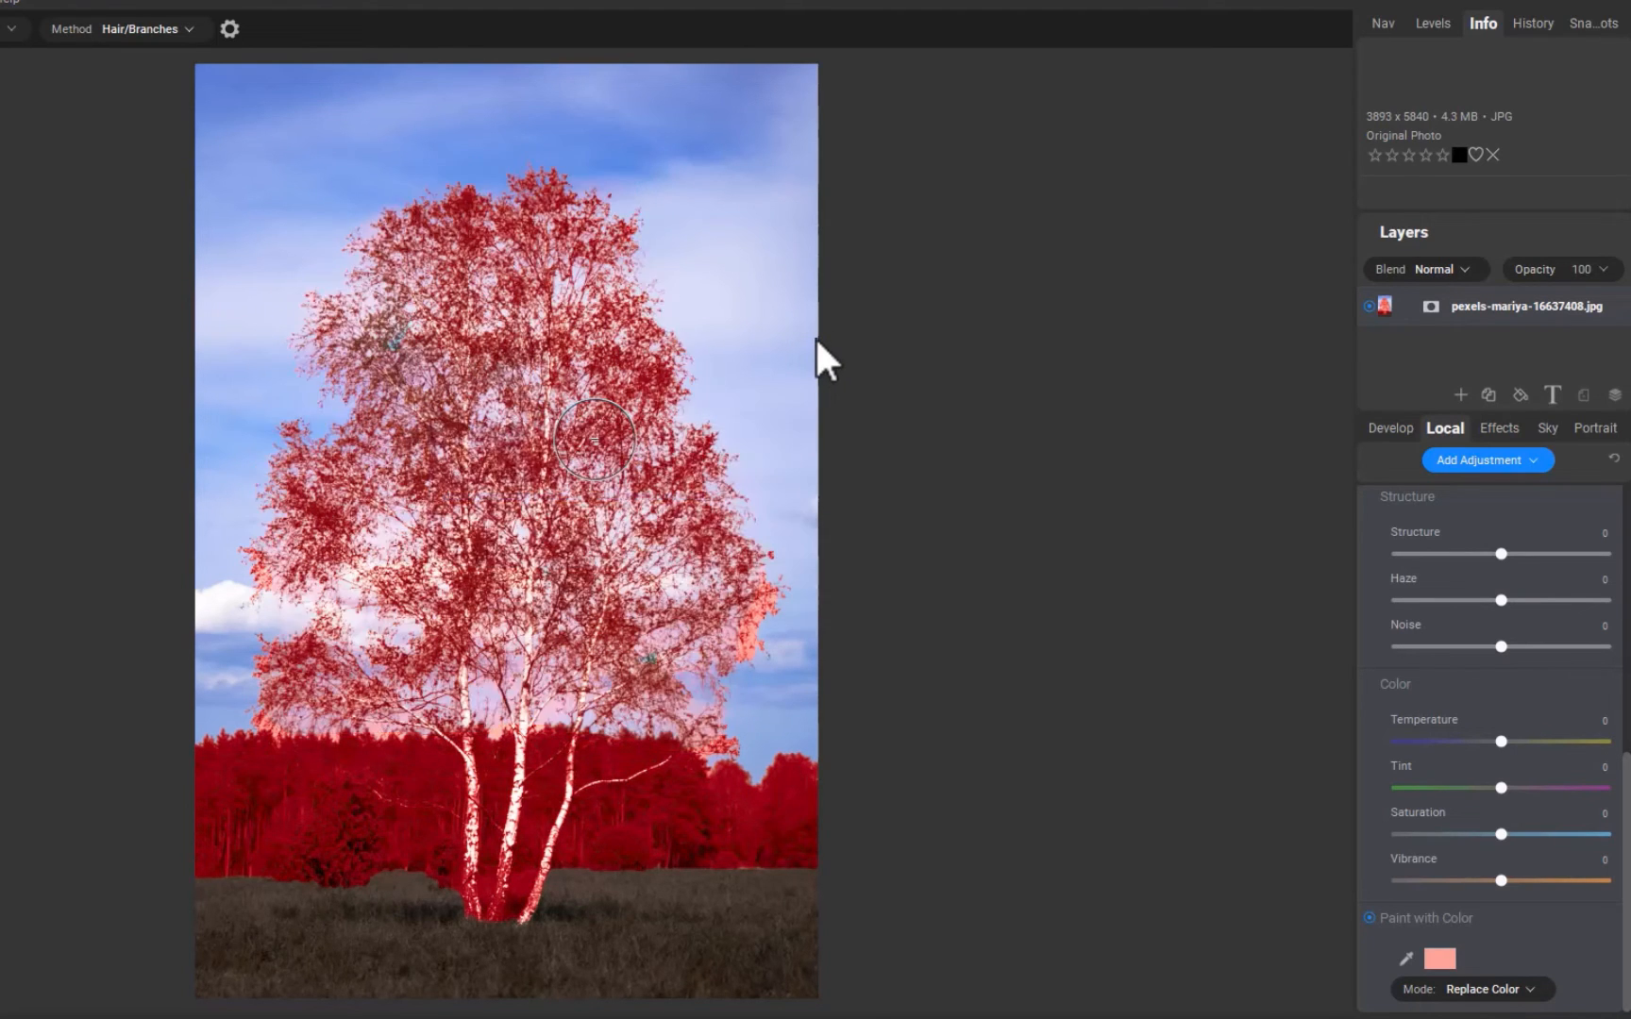
{"action": "mouse_move", "coordinate": [723, 521]}
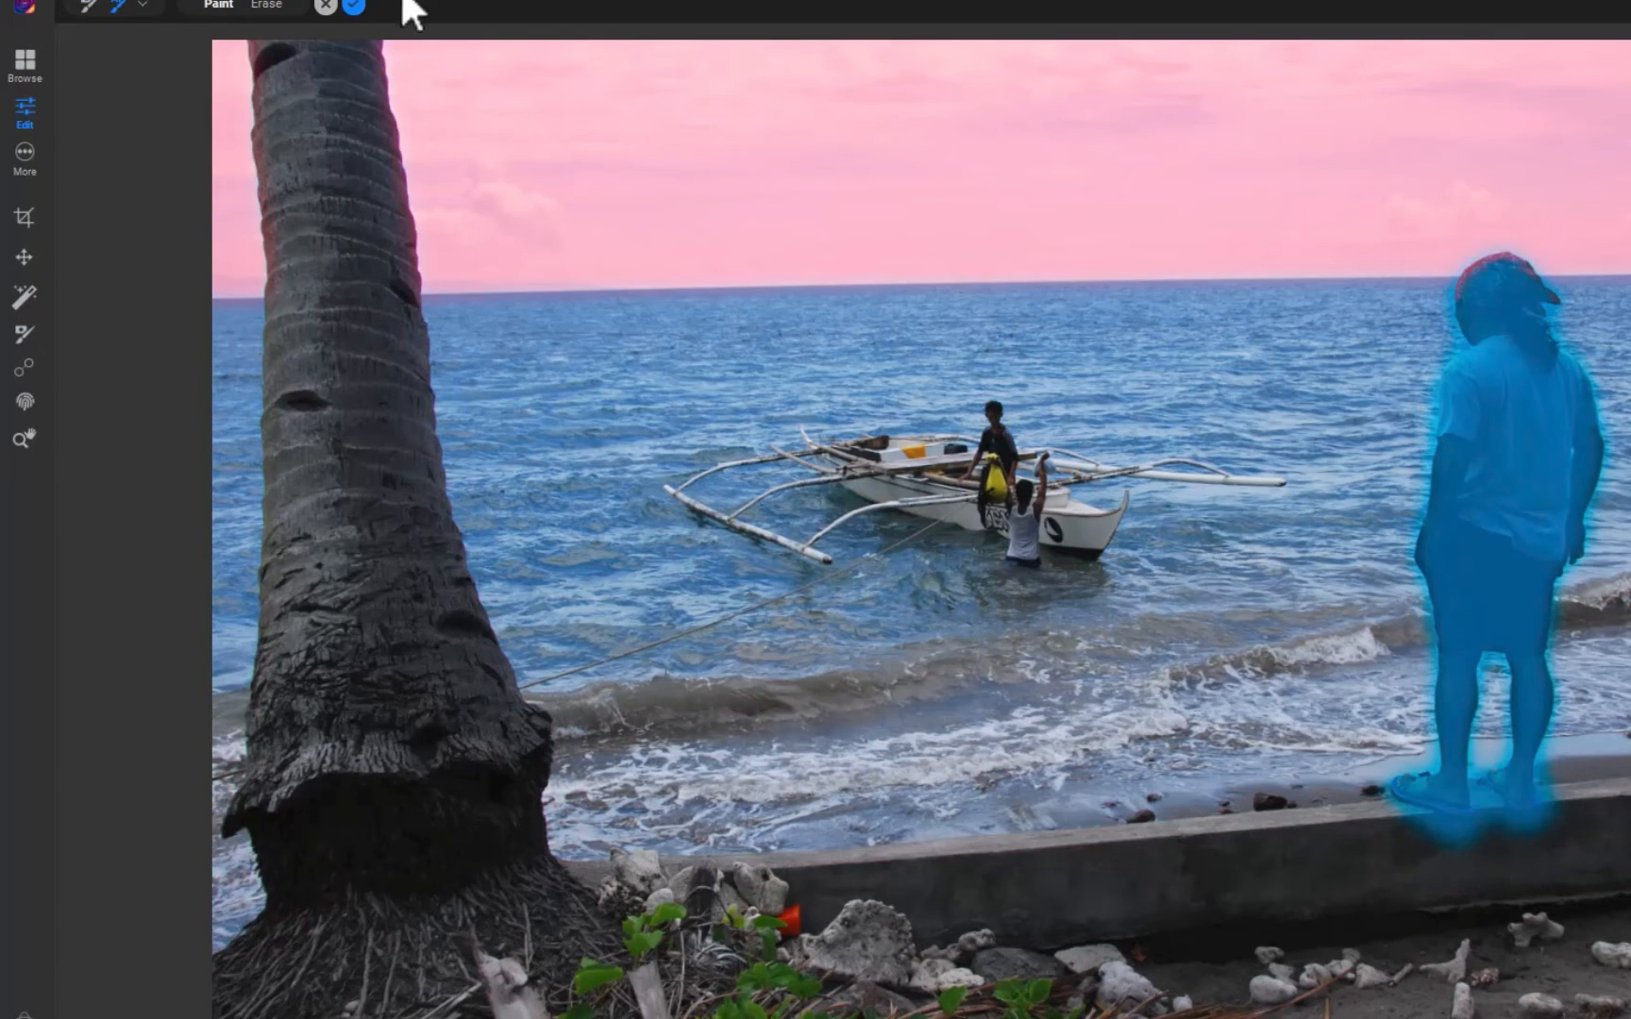
Step: Generate the mask separating the standing man from the sky and sea
{"action": "left_click", "coordinate": [351, 5]}
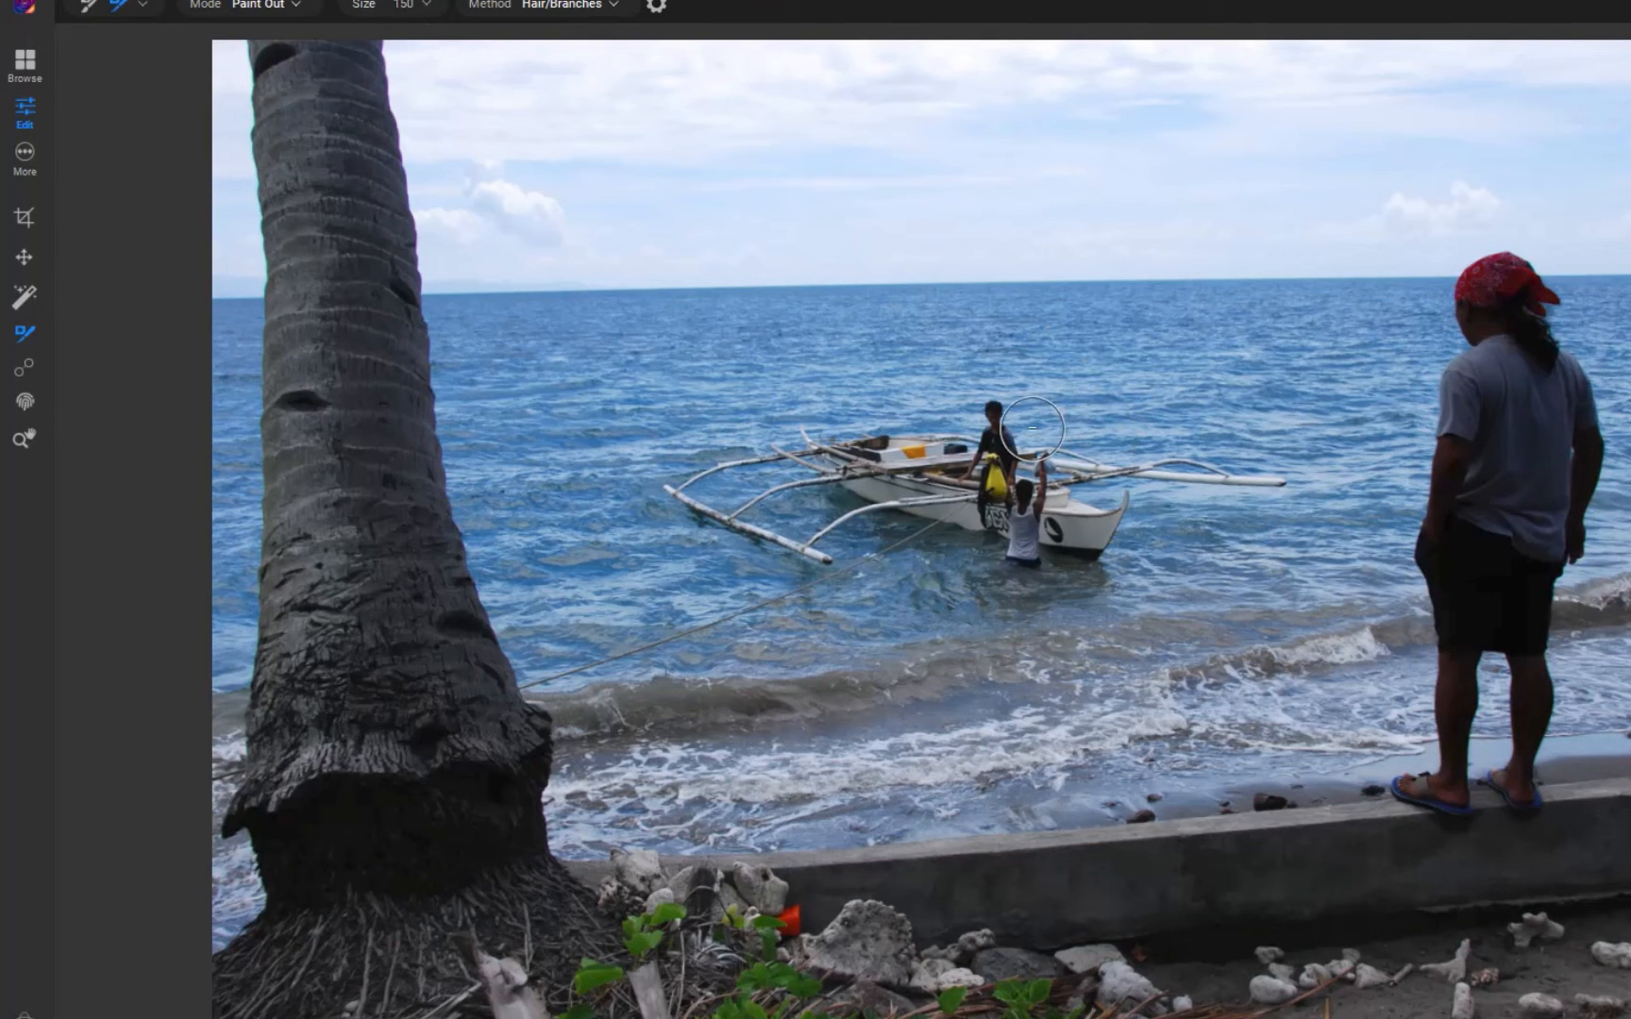
{"action": "mouse_move", "coordinate": [654, 918]}
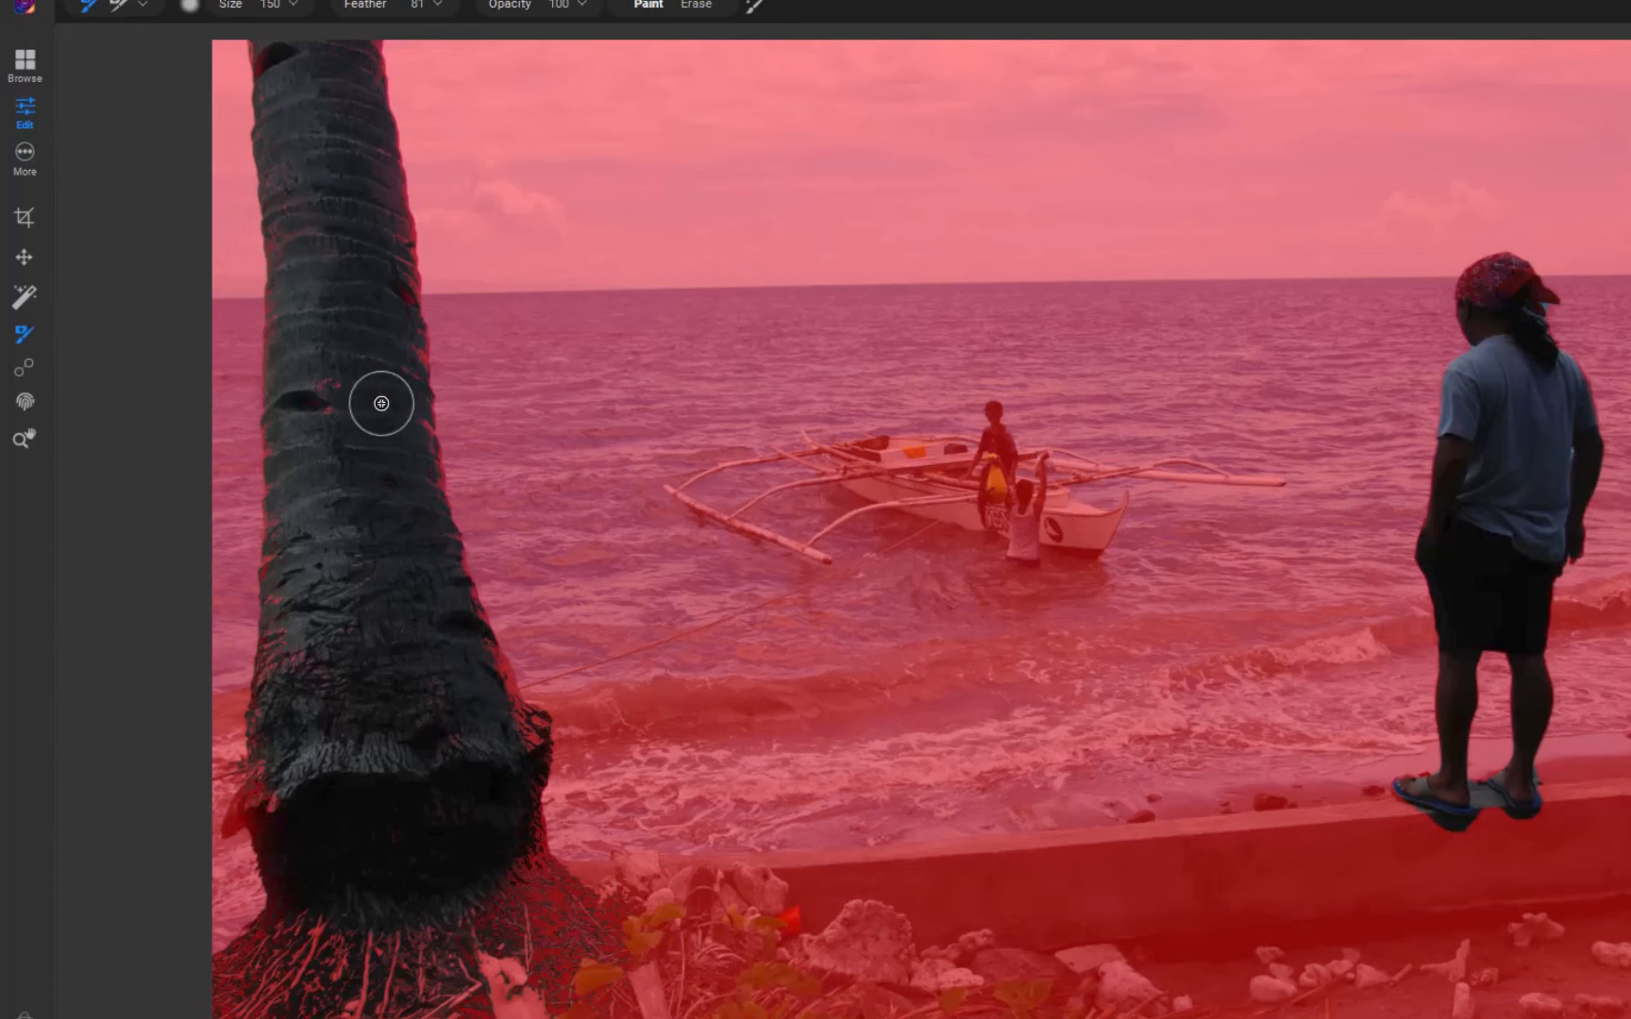
Step: Switch to a different masking brush type from the tool options dropdown
{"action": "left_click", "coordinate": [140, 8]}
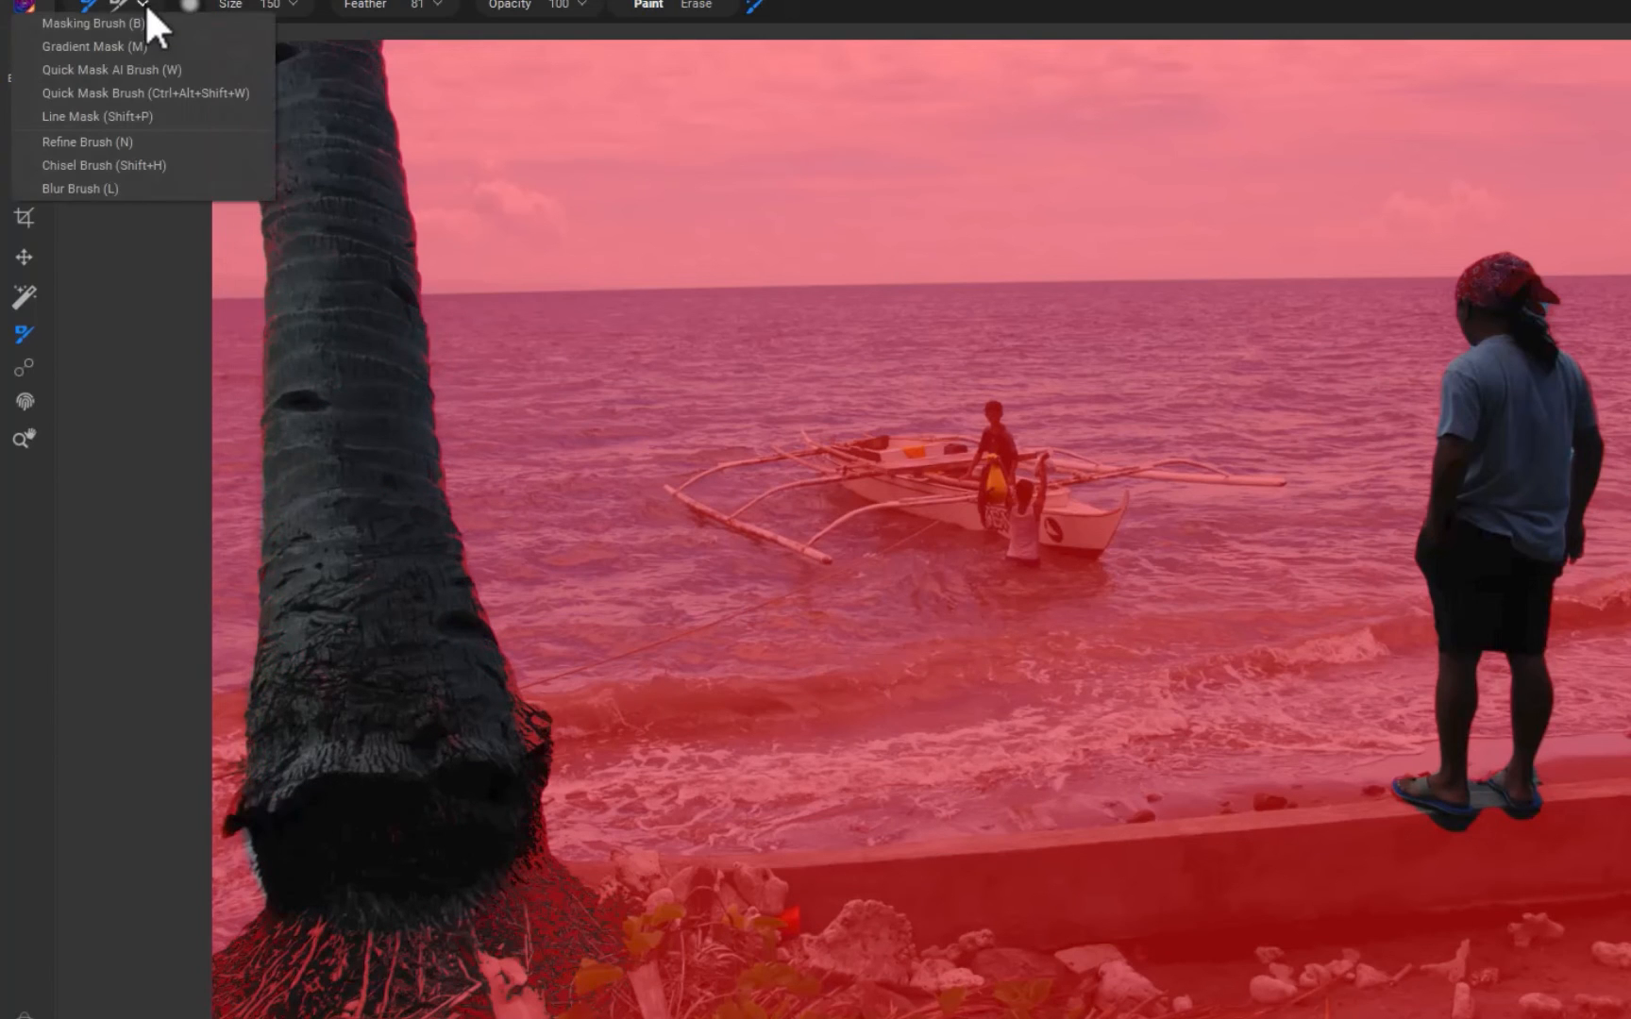
{"action": "left_click", "coordinate": [83, 23]}
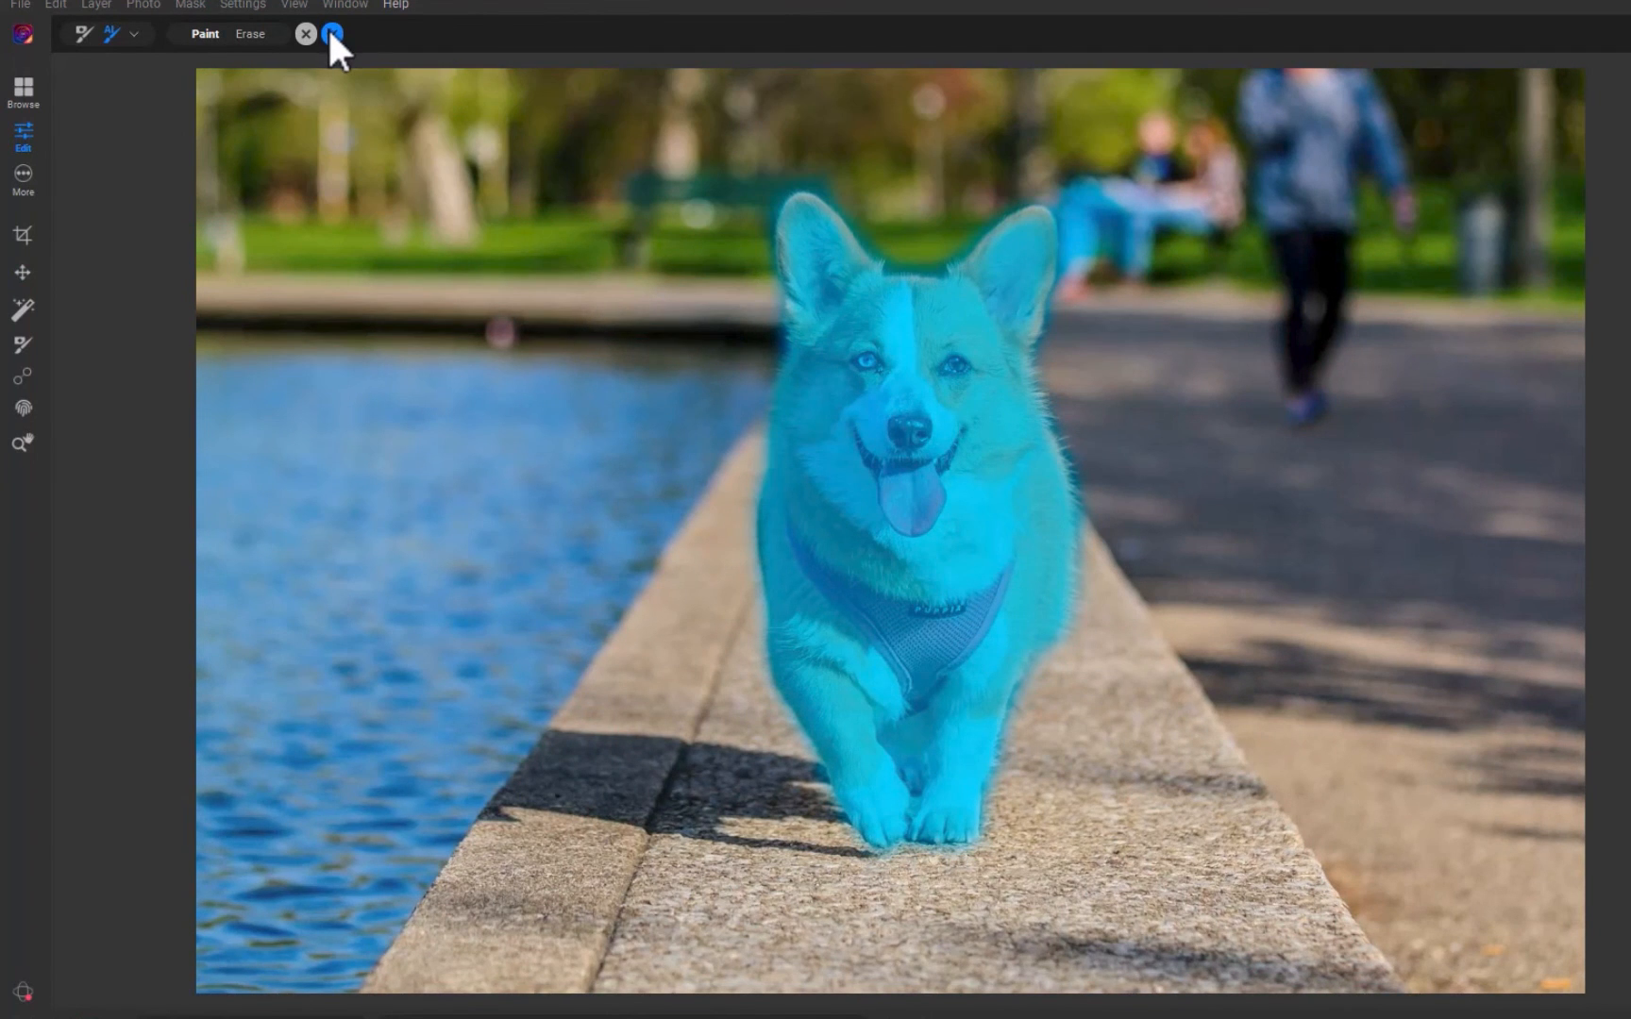
Step: Apply the Quick Mask AI to generate the corgi mask from the blue keep strokes
{"action": "left_click", "coordinate": [332, 34]}
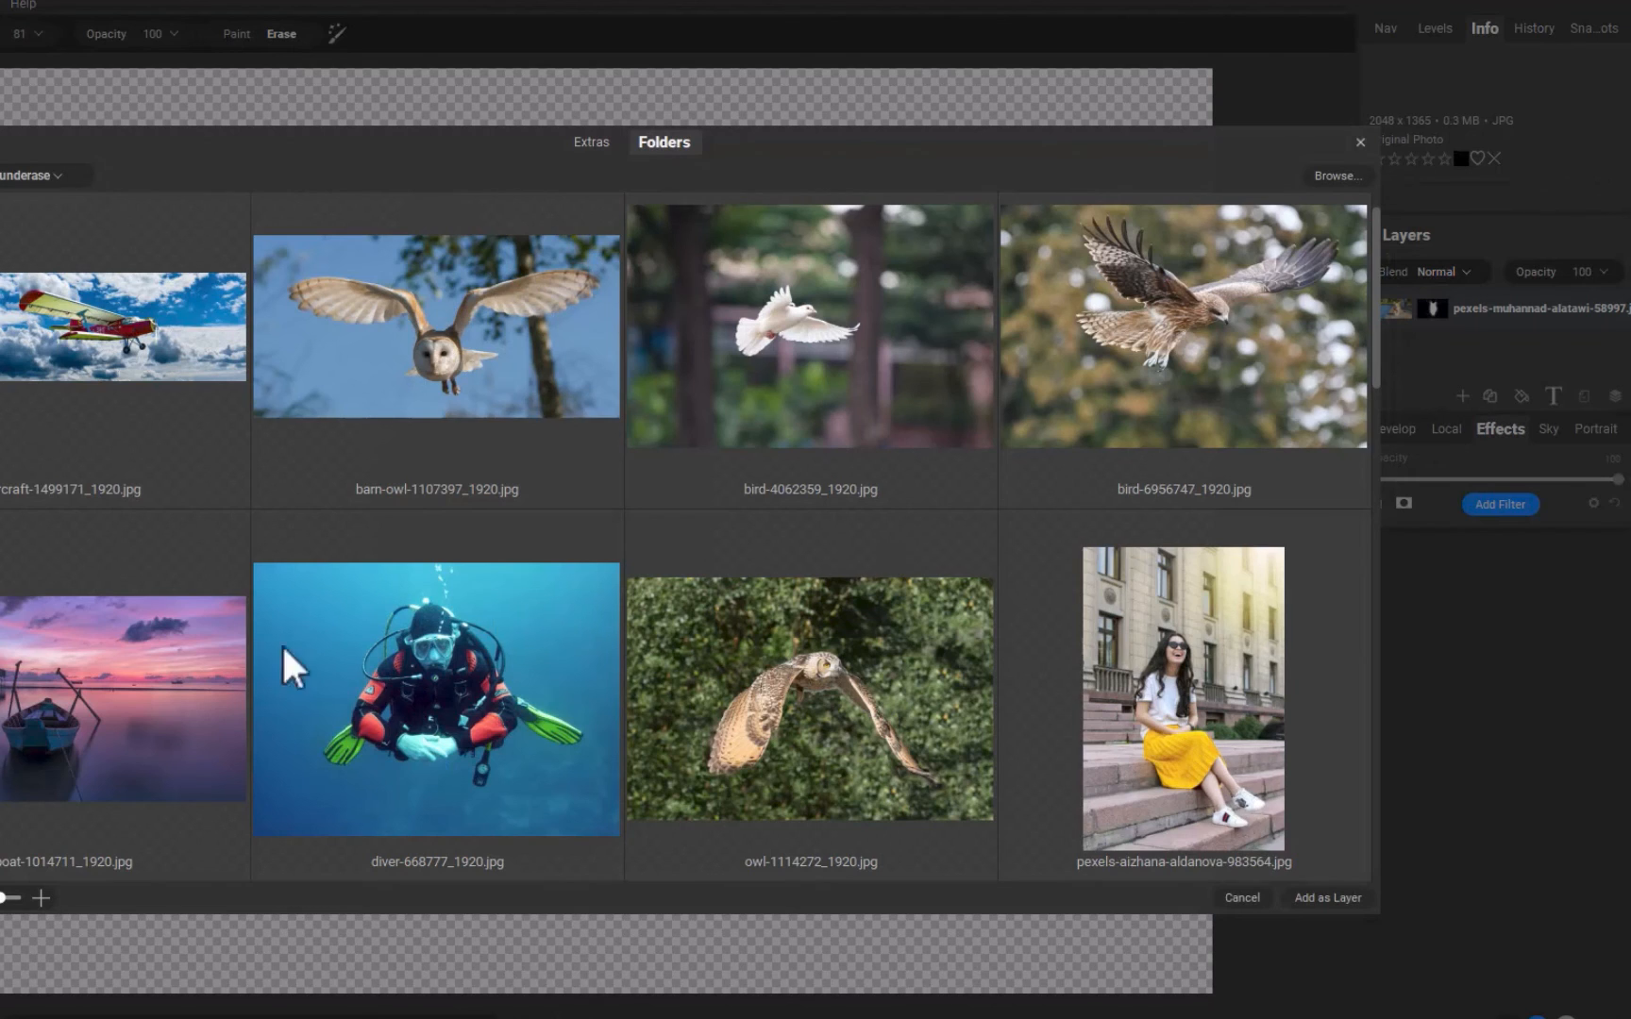
Step: Choose a photo from the Folders browser to add as a layer behind the cutout
{"action": "left_click", "coordinate": [1241, 899]}
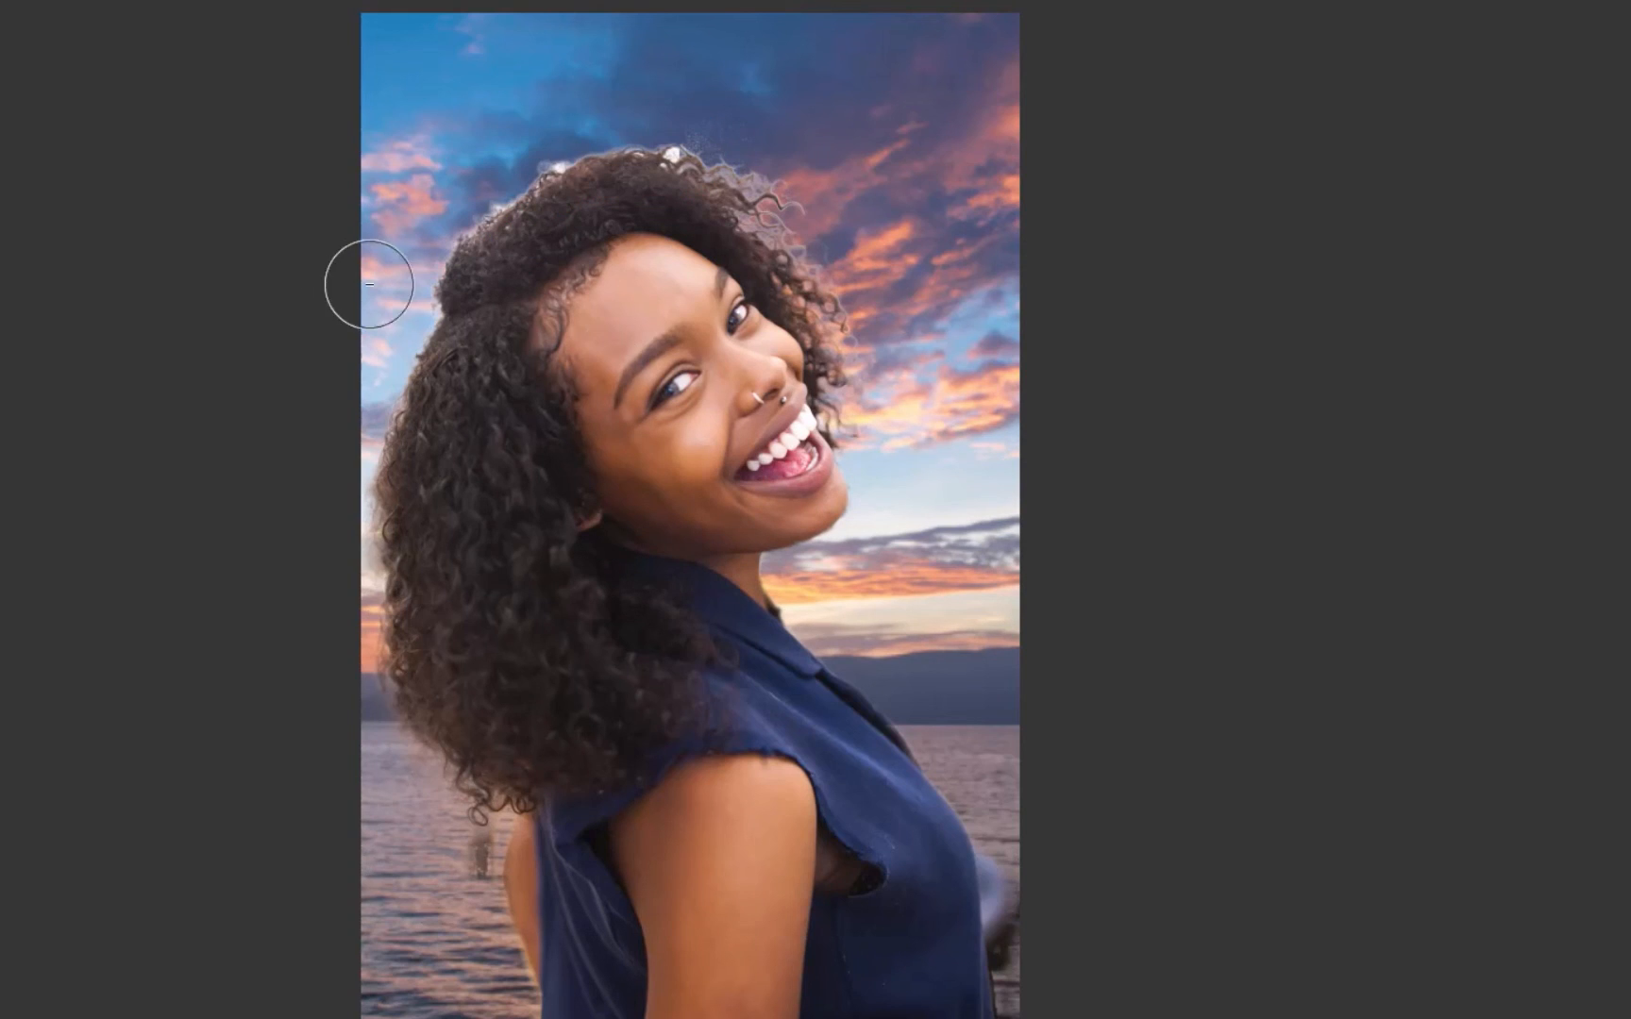
{"action": "mouse_move", "coordinate": [681, 151]}
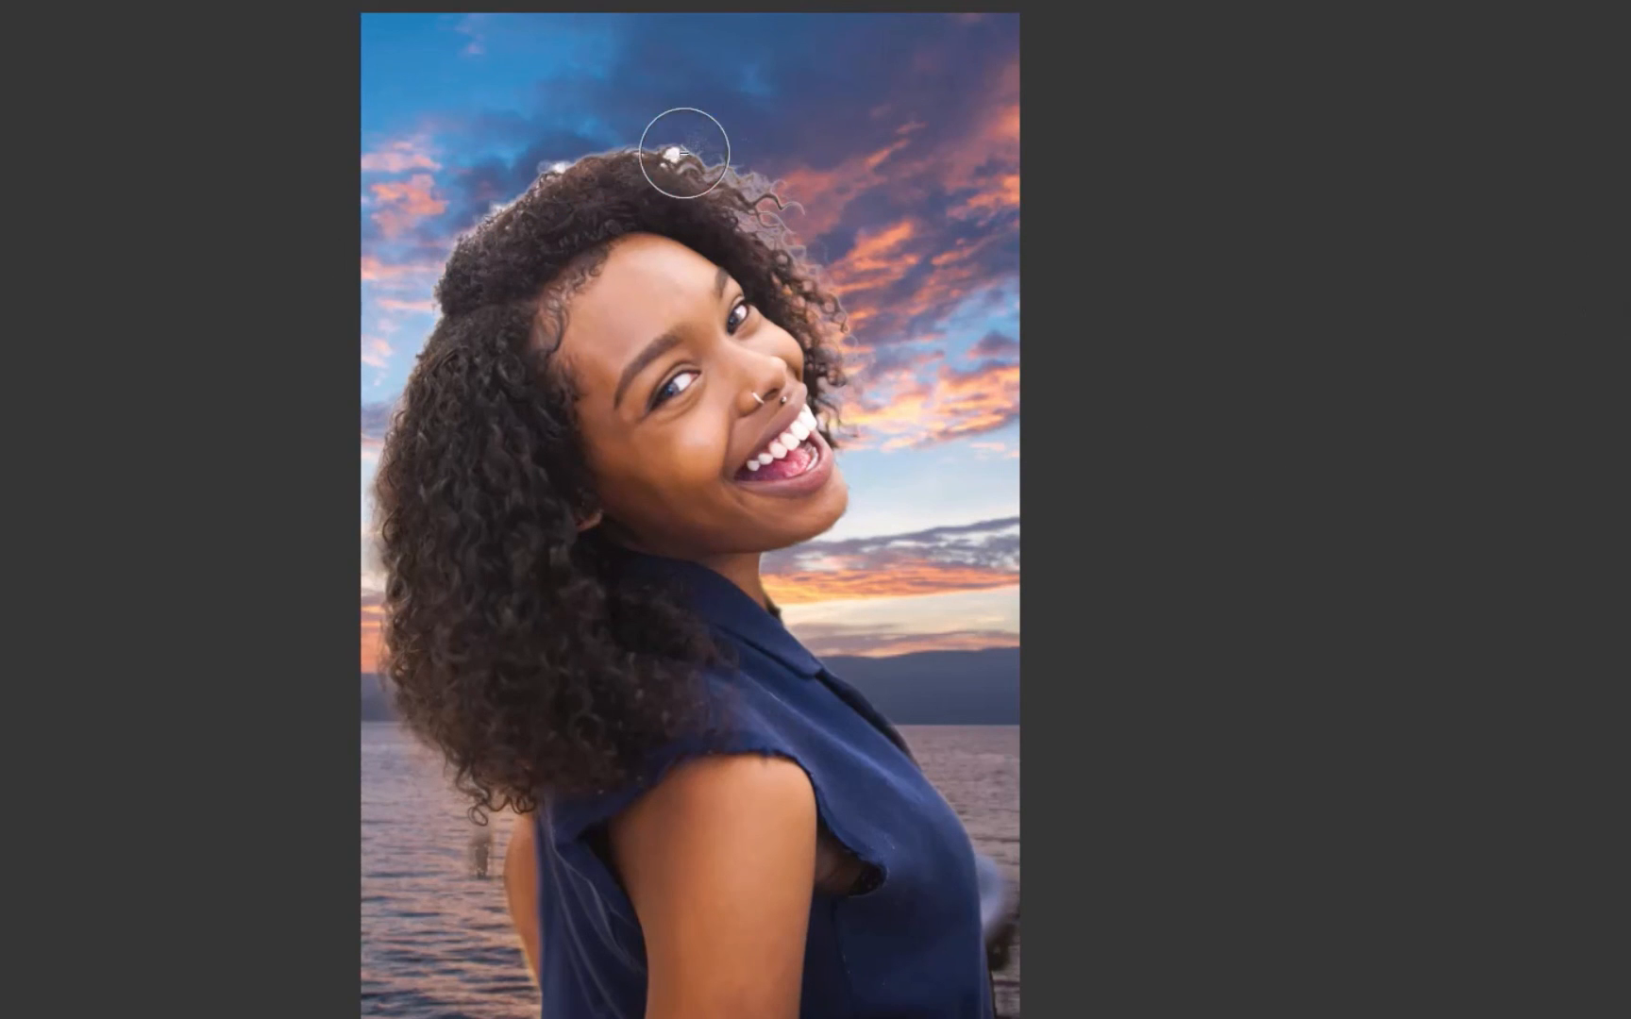